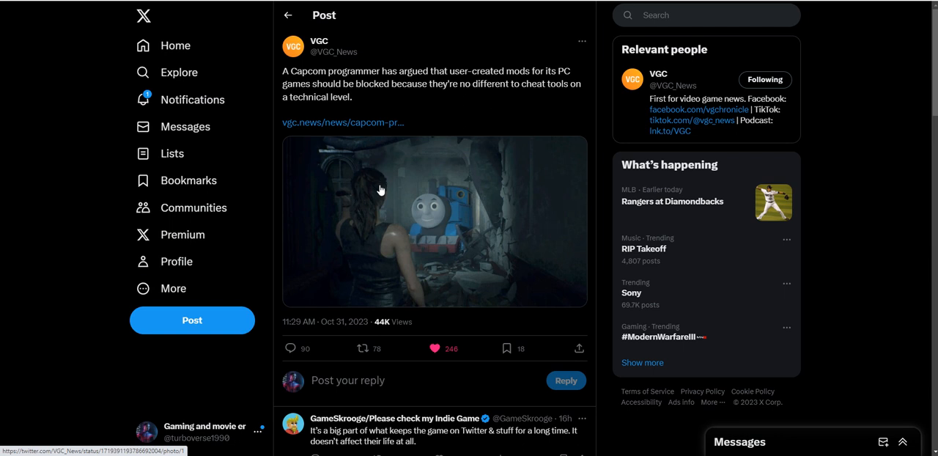
mouse_move(381, 185)
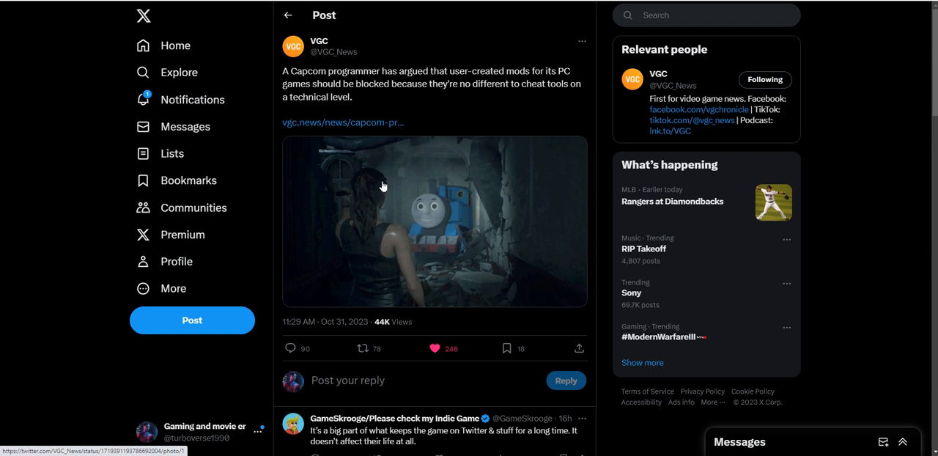
mouse_move(383, 184)
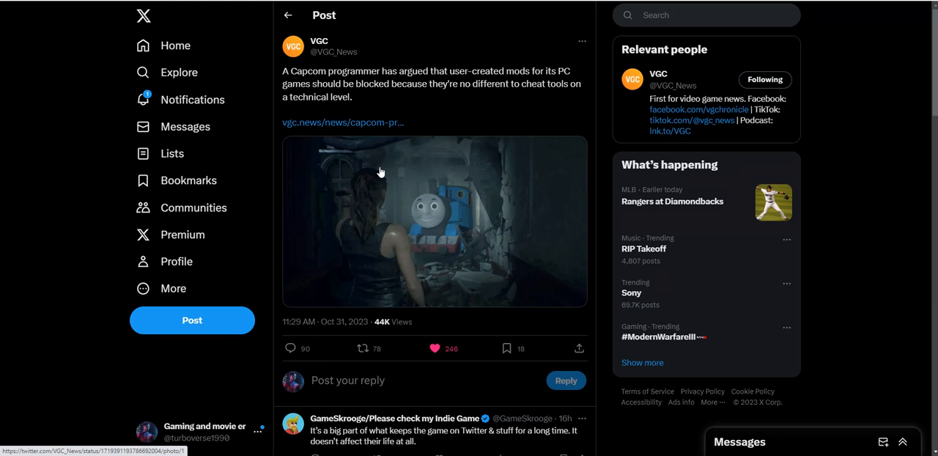
mouse_move(453, 225)
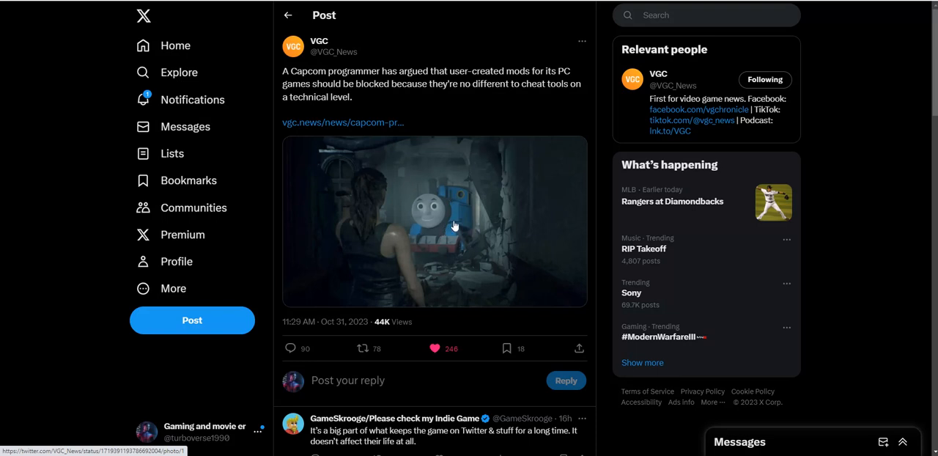
mouse_move(455, 235)
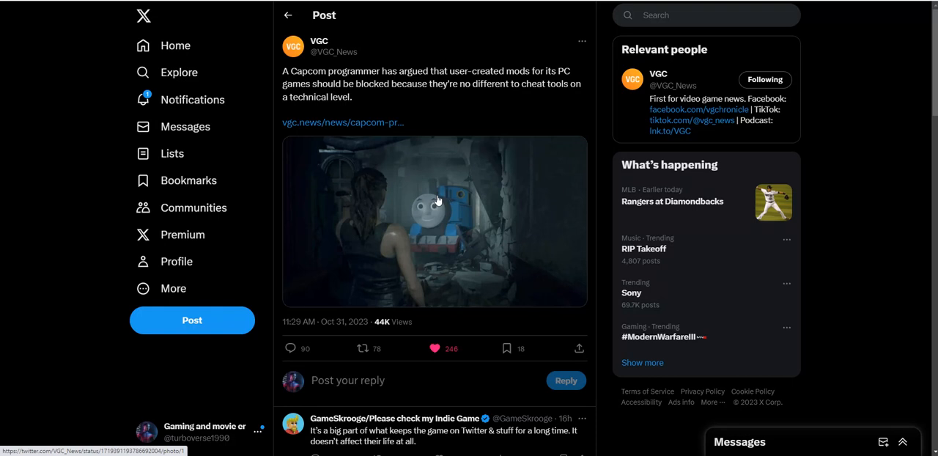
mouse_move(435, 203)
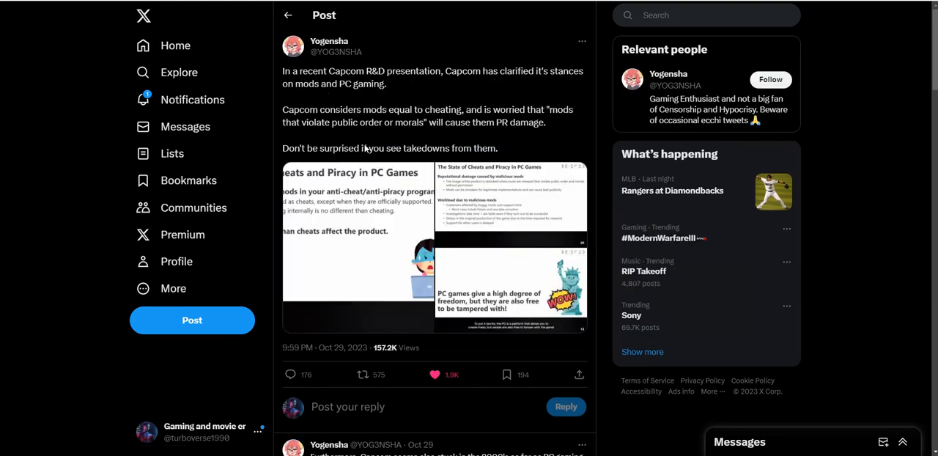
mouse_move(369, 120)
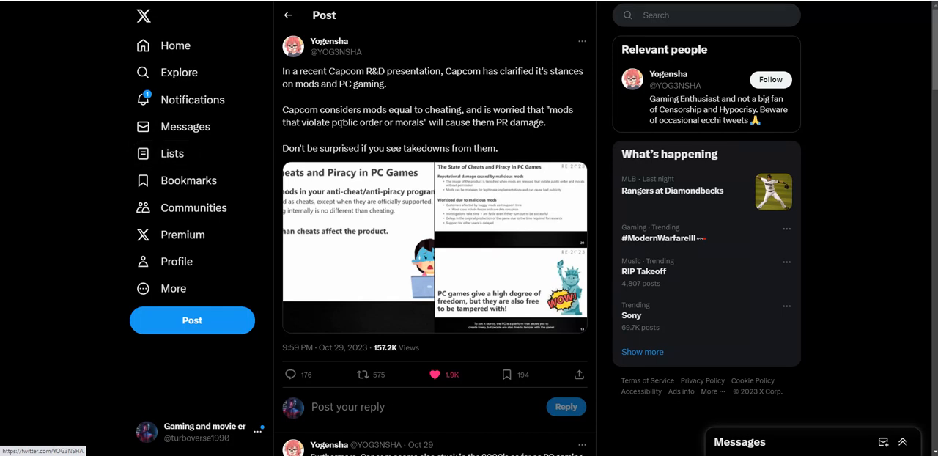
mouse_move(330, 139)
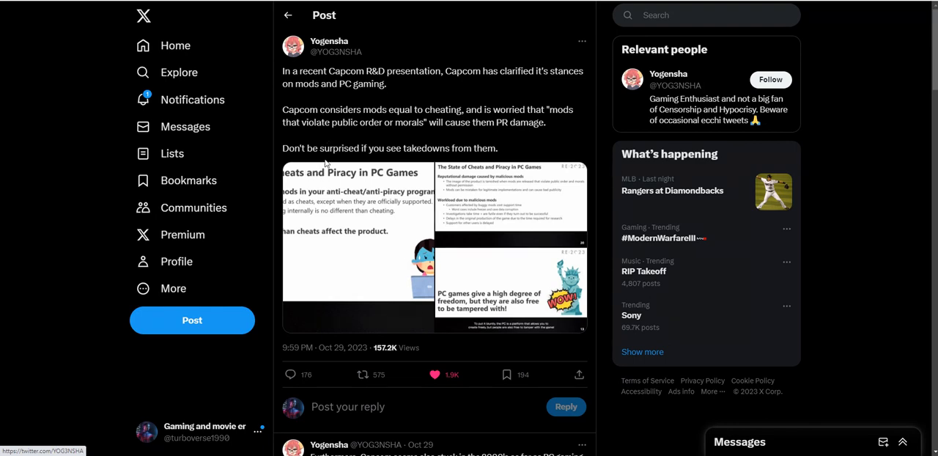
mouse_move(435, 122)
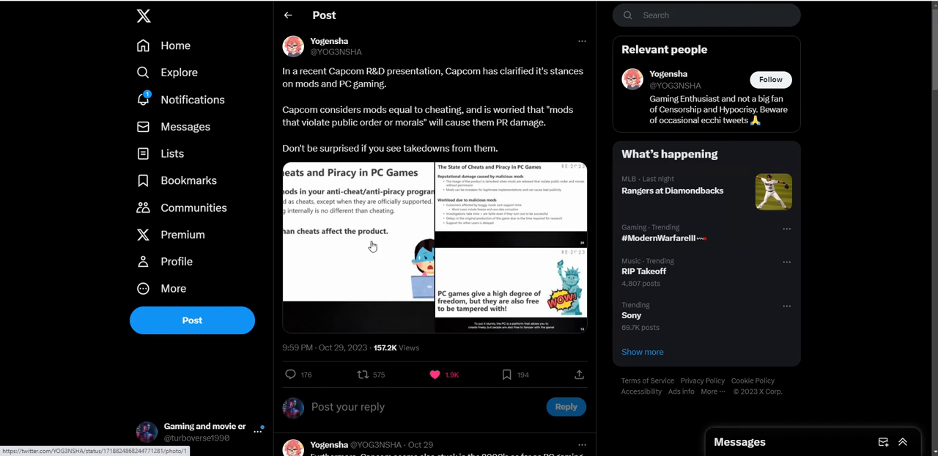
- View the first slide image full-size and advance to slide 20 on malicious-mod damage
click(358, 246)
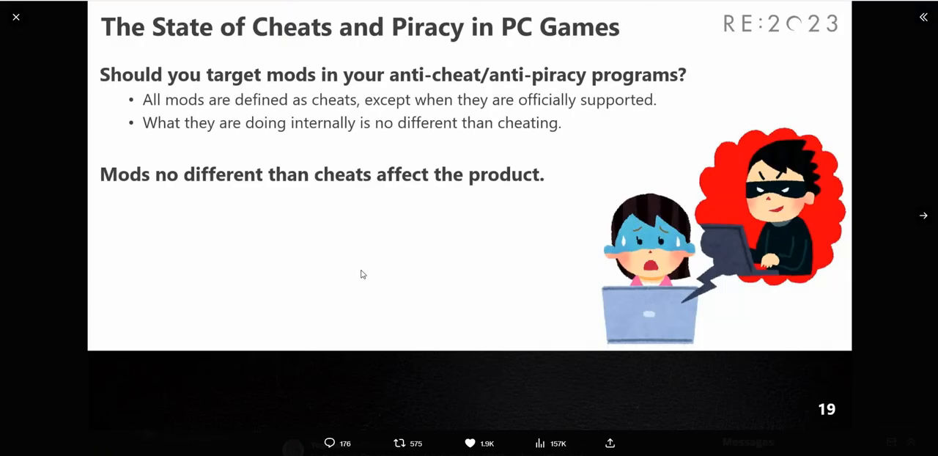
mouse_move(465, 97)
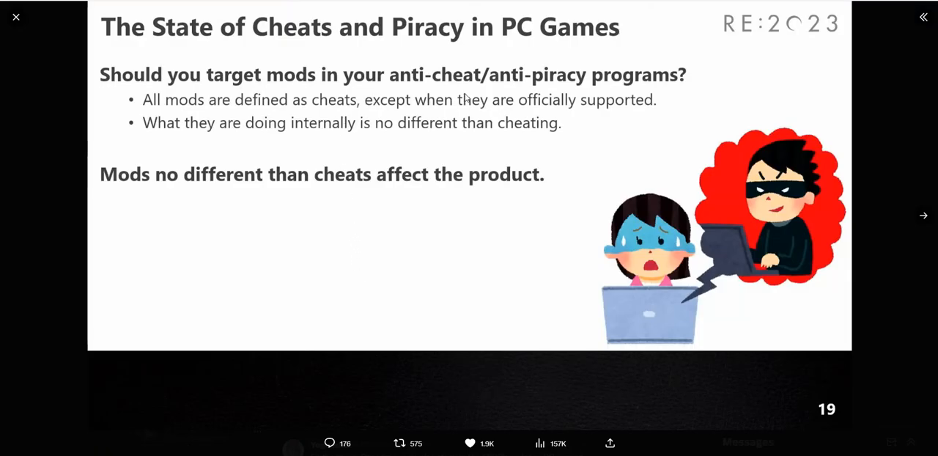
mouse_move(307, 87)
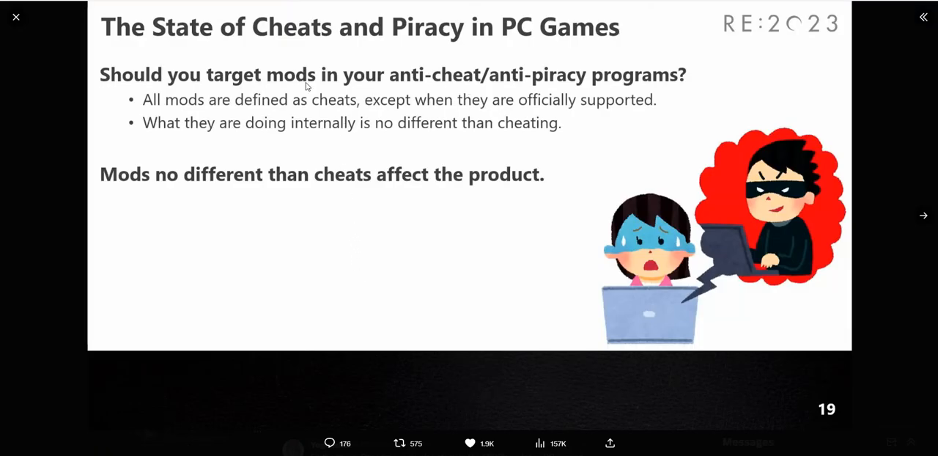
mouse_move(483, 91)
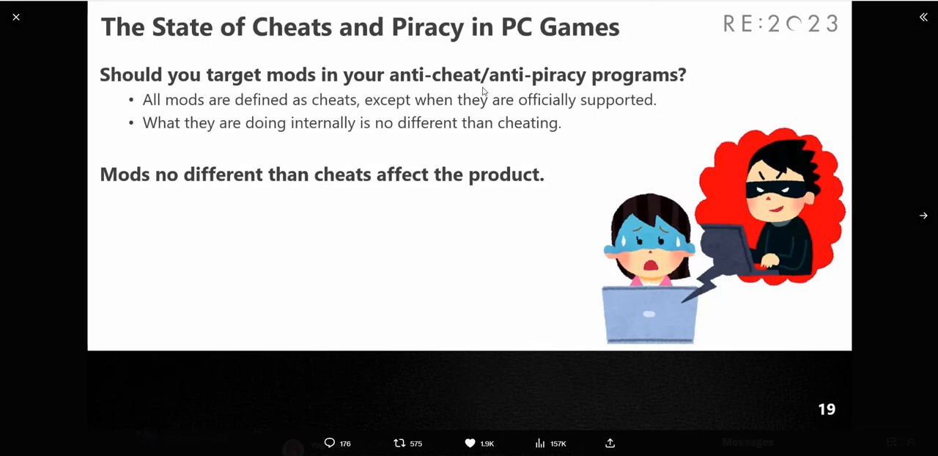
mouse_move(453, 199)
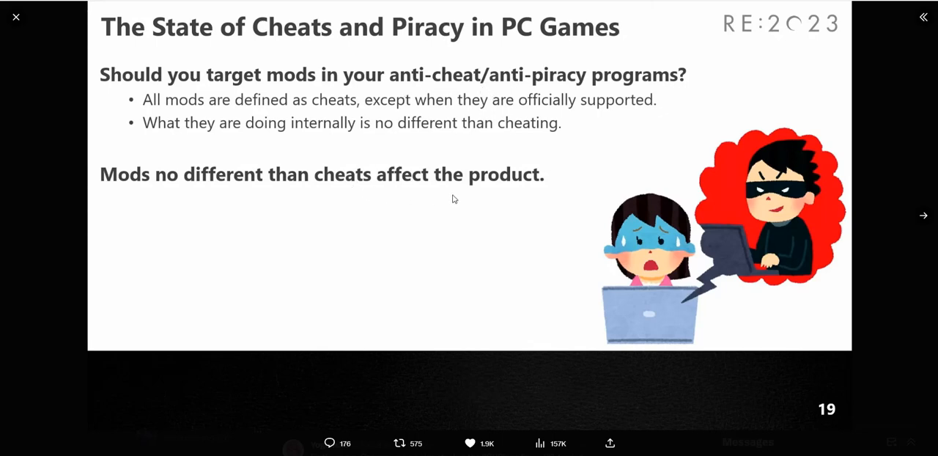
mouse_move(790, 202)
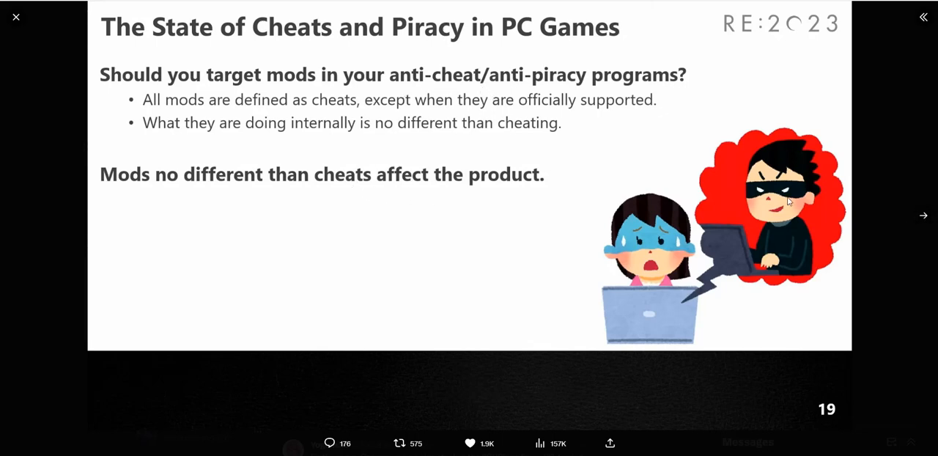
mouse_move(735, 218)
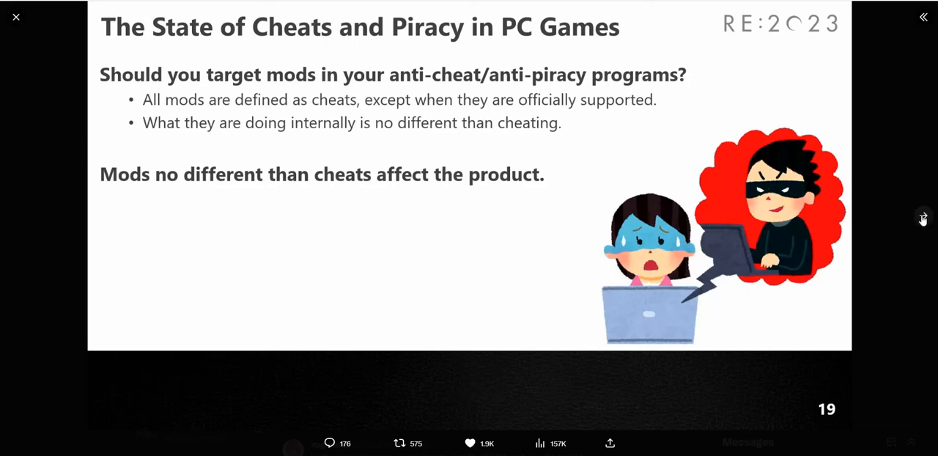
click(923, 215)
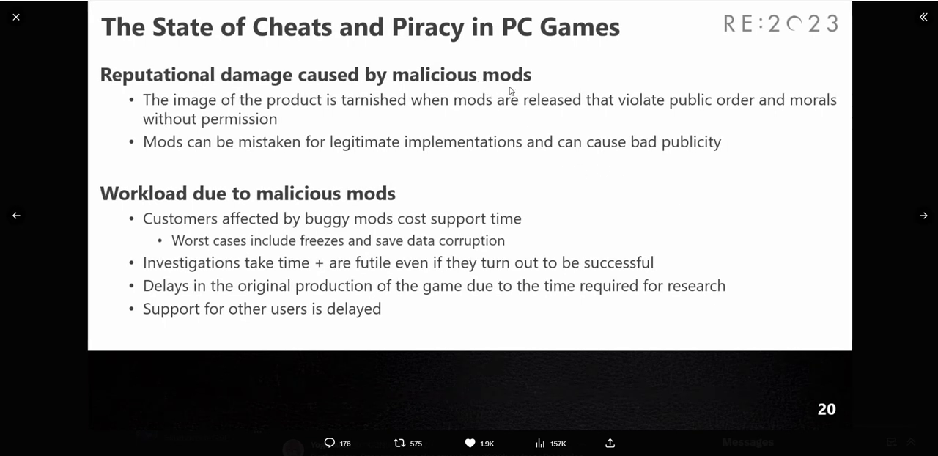
mouse_move(350, 96)
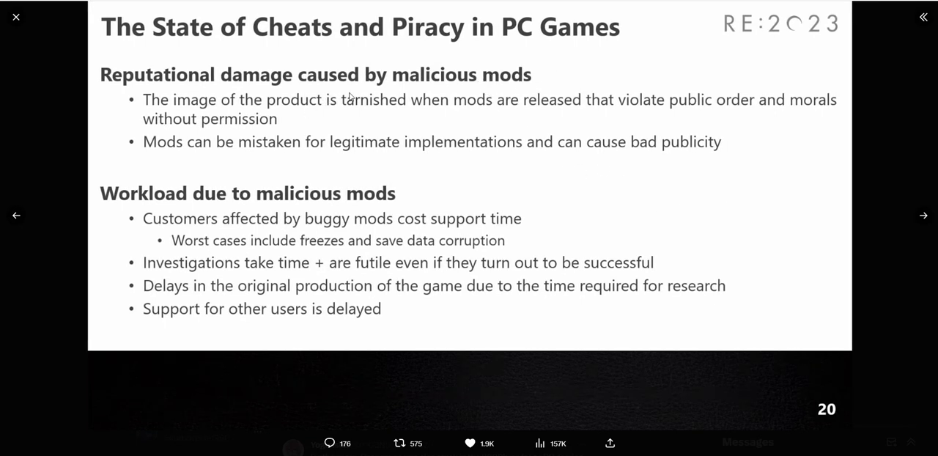
mouse_move(346, 112)
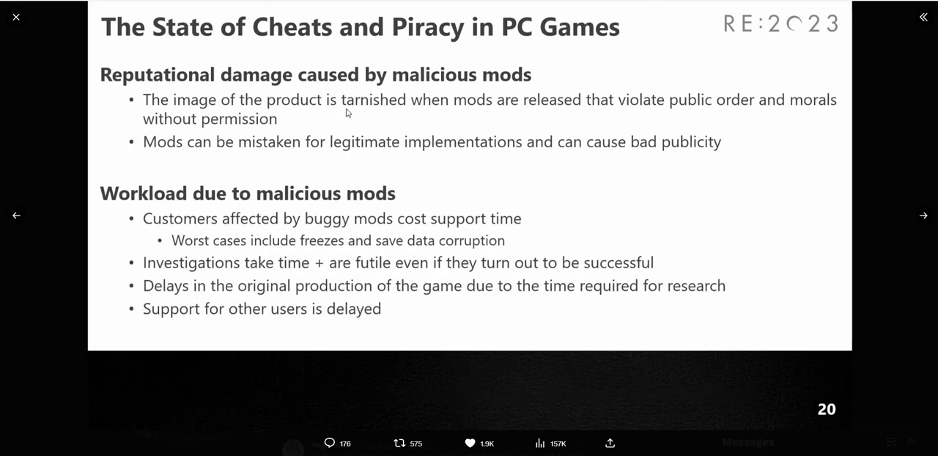
mouse_move(445, 122)
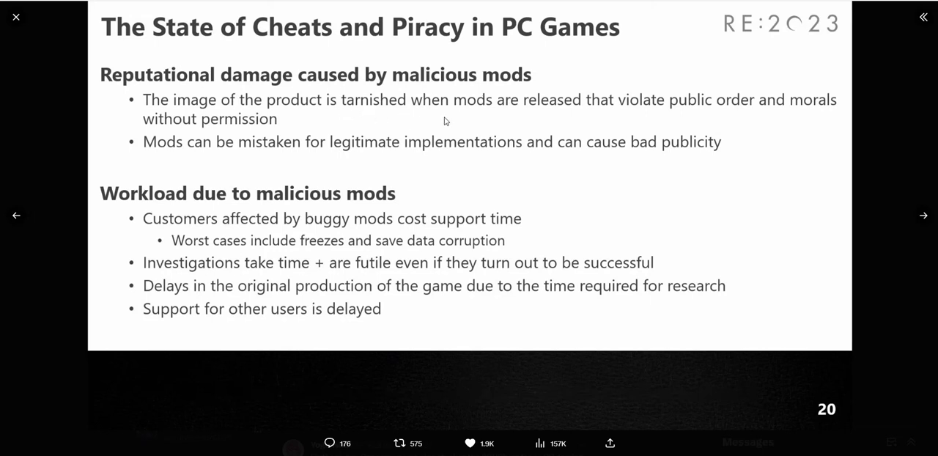
mouse_move(303, 201)
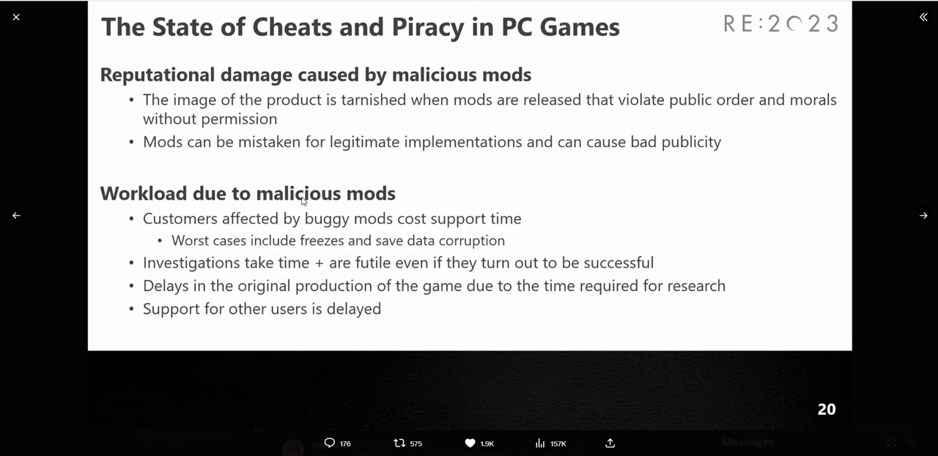
mouse_move(392, 235)
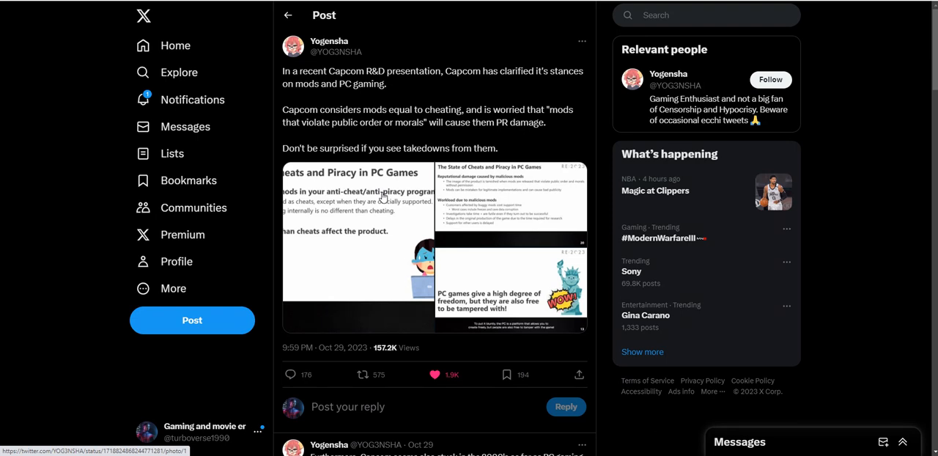
mouse_move(462, 202)
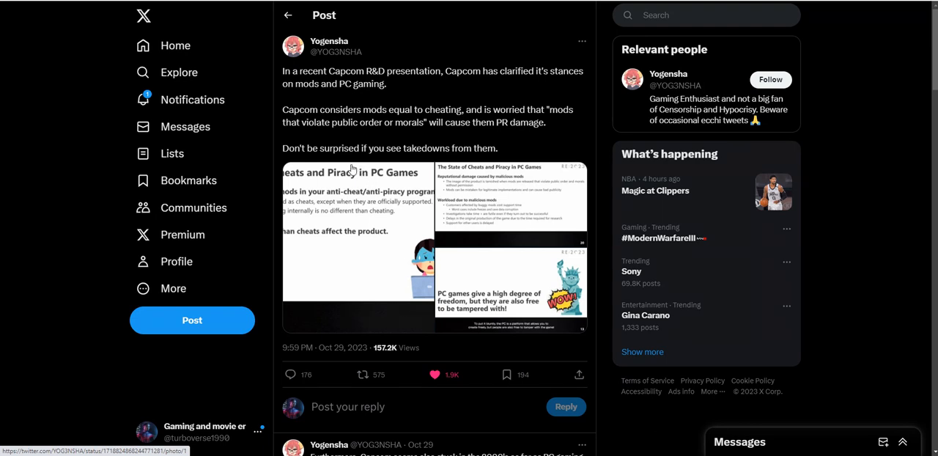
mouse_move(351, 169)
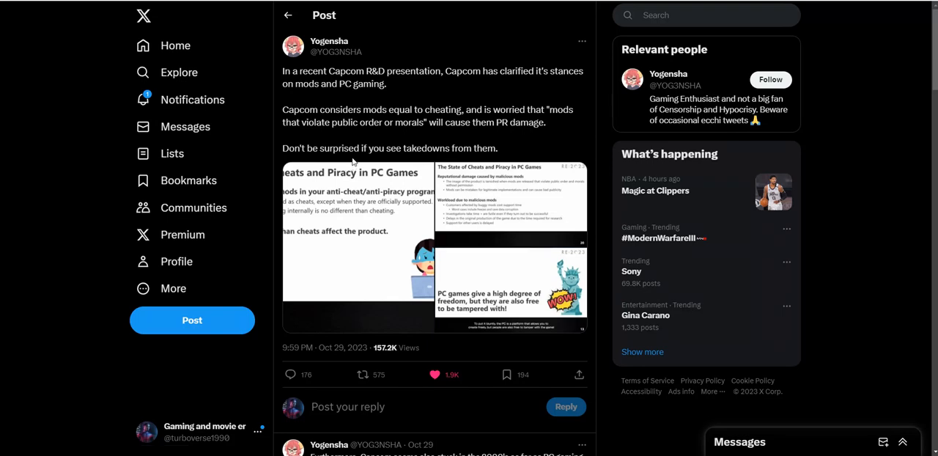
- Scroll the replies past the meme images to the Red Orbs Steam card reply
scroll(down, 3)
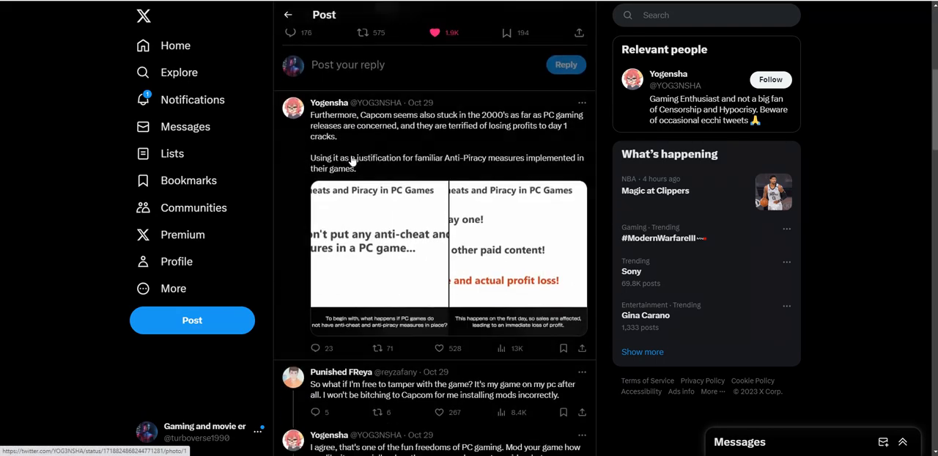
scroll(down, 3)
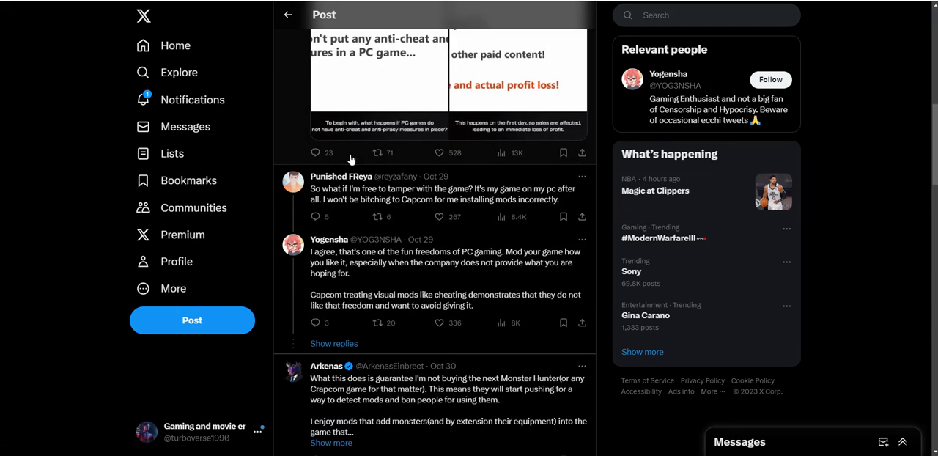
scroll(down, 3)
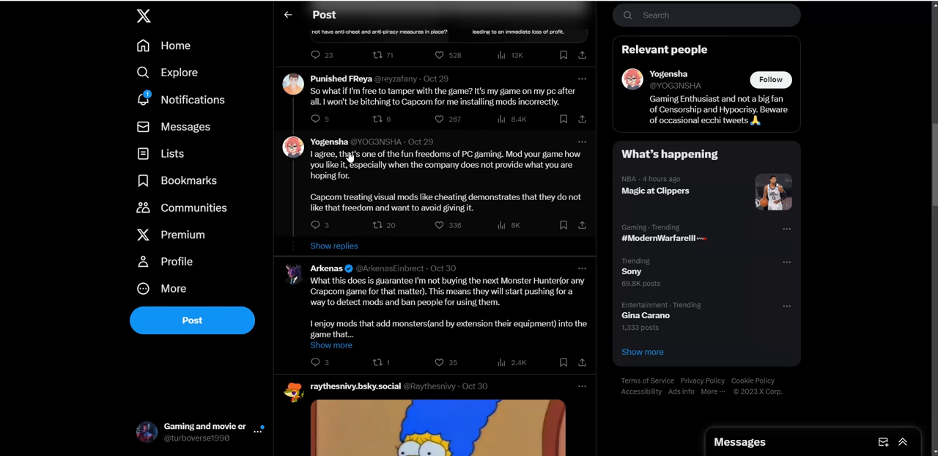
mouse_move(351, 156)
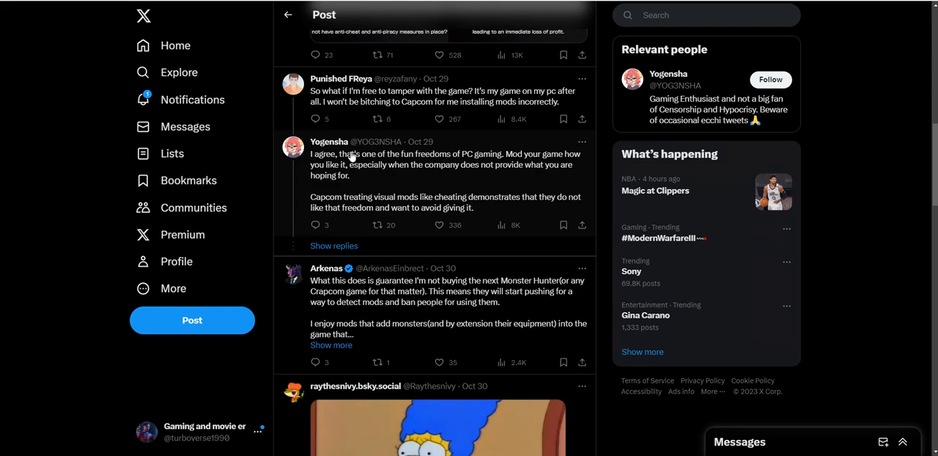
scroll(down, 3)
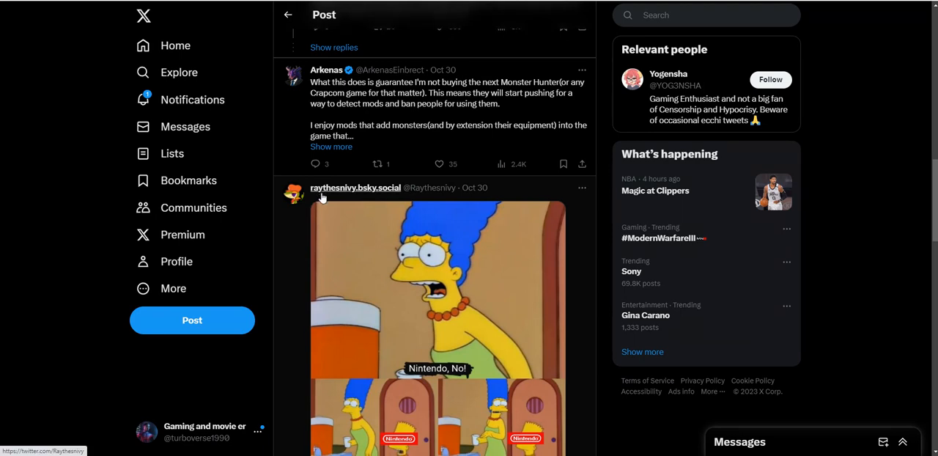
scroll(down, 3)
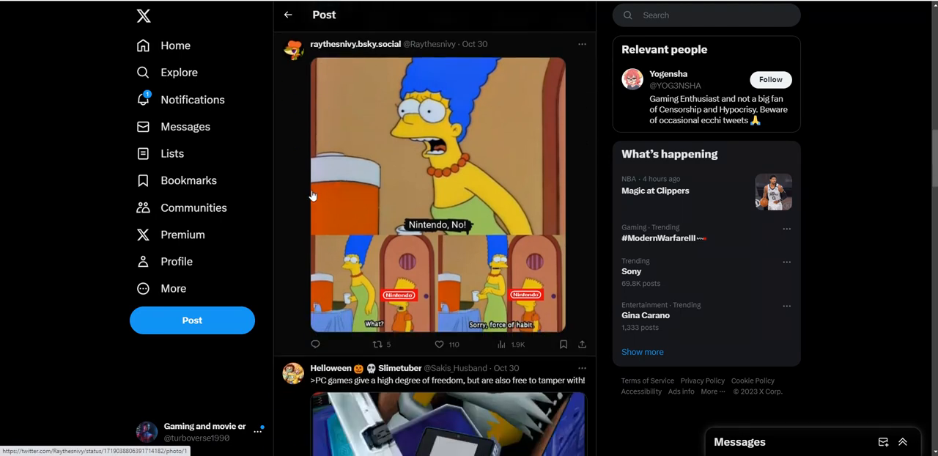
mouse_move(307, 189)
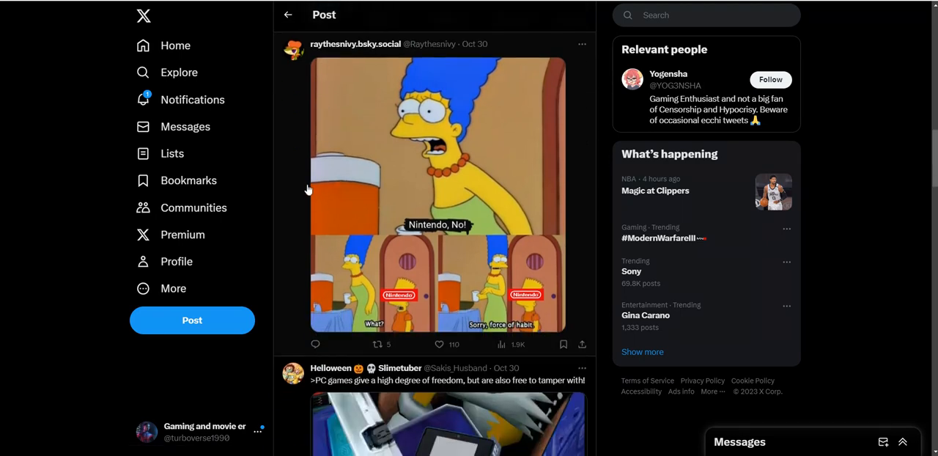
scroll(down, 3)
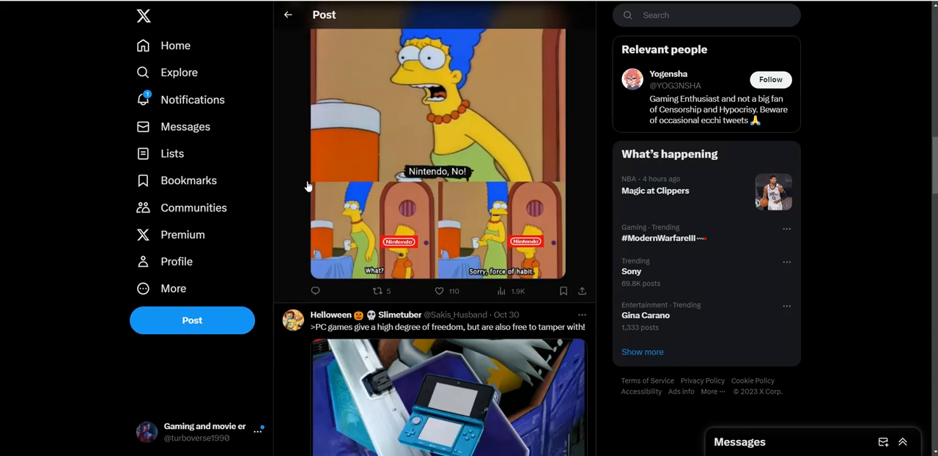
scroll(down, 3)
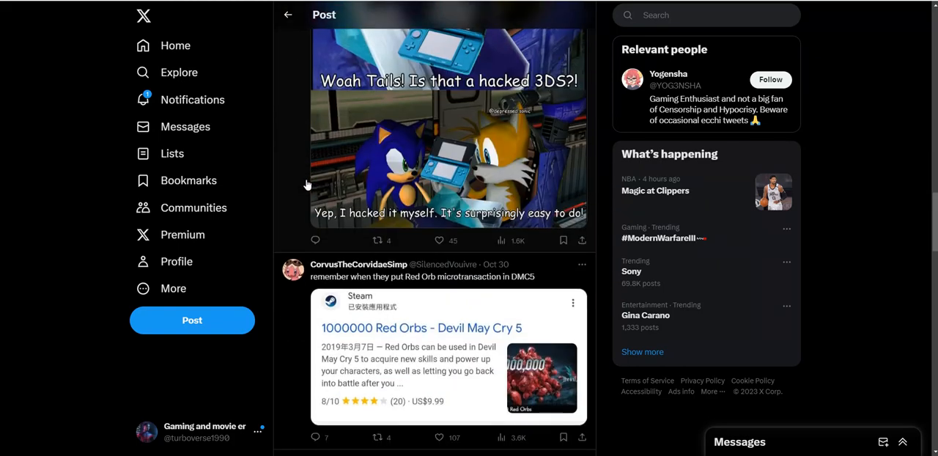
scroll(down, 3)
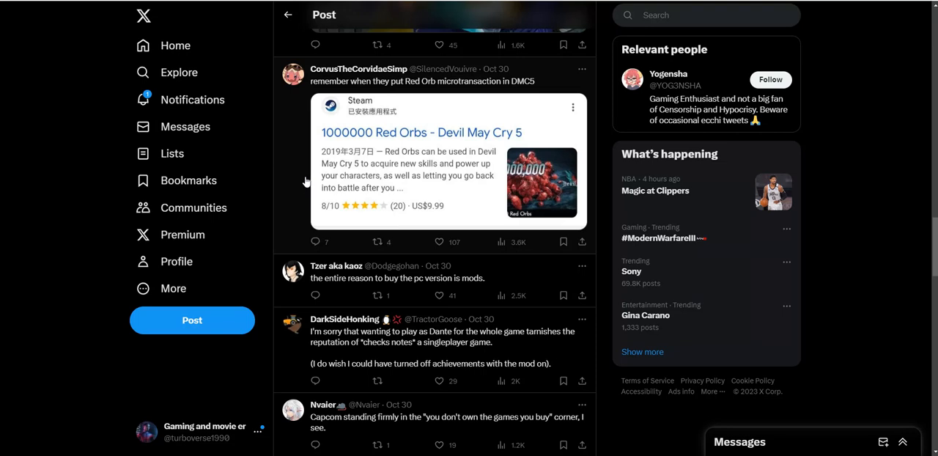
mouse_move(306, 182)
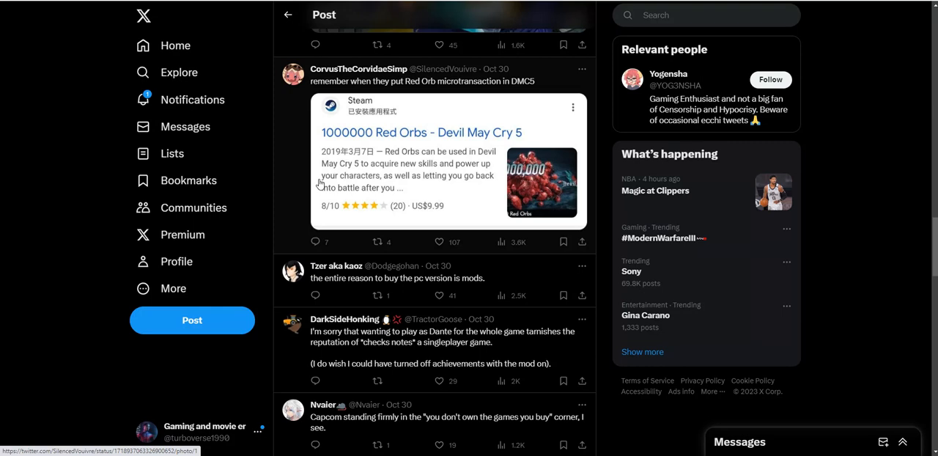
mouse_move(401, 130)
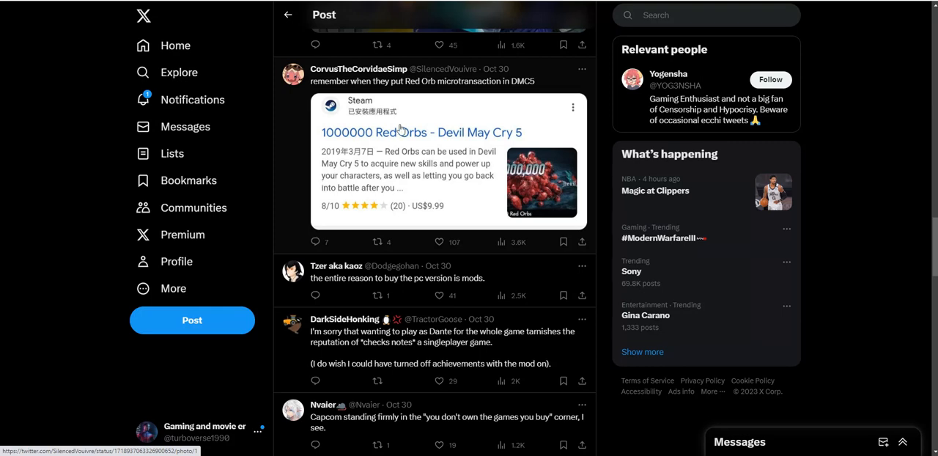
mouse_move(409, 117)
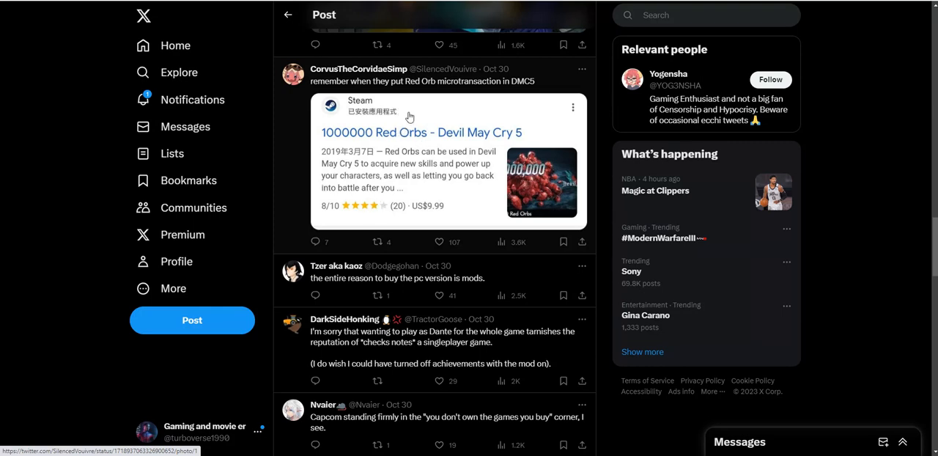
mouse_move(401, 152)
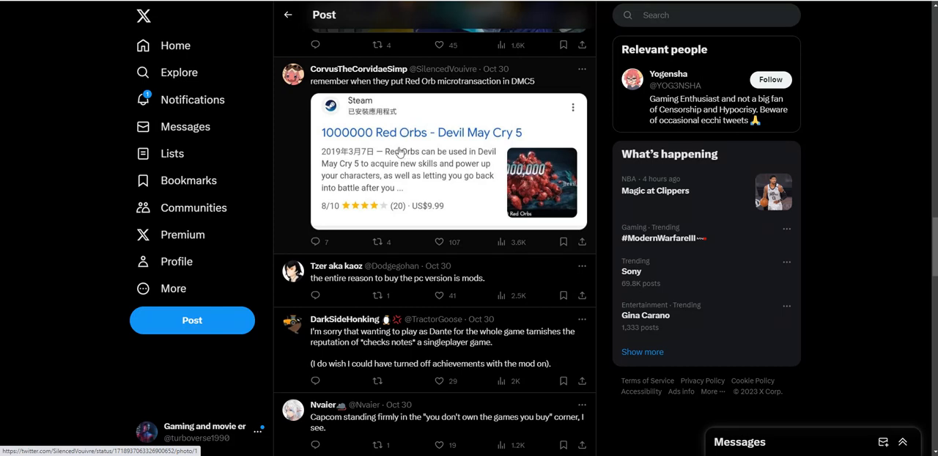
mouse_move(448, 175)
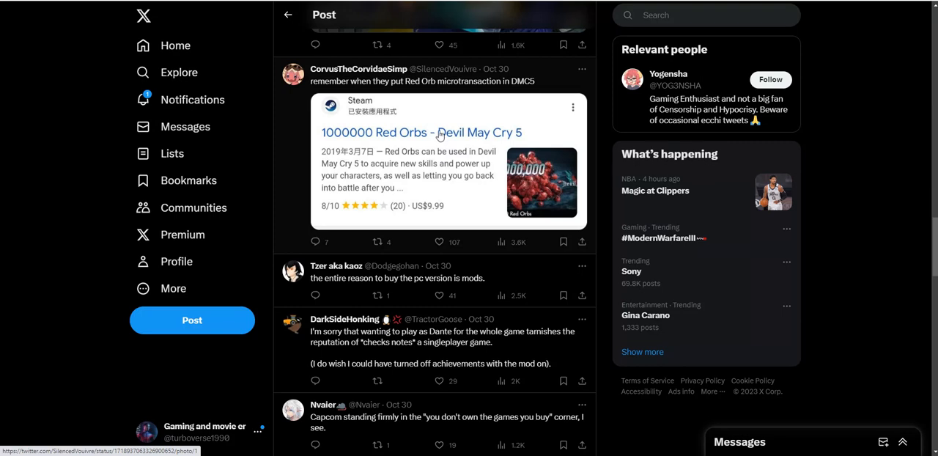
mouse_move(436, 133)
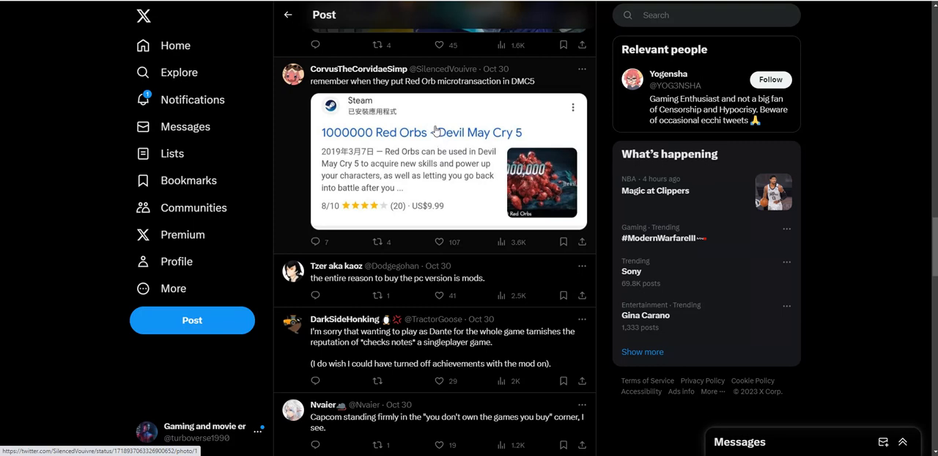
mouse_move(414, 123)
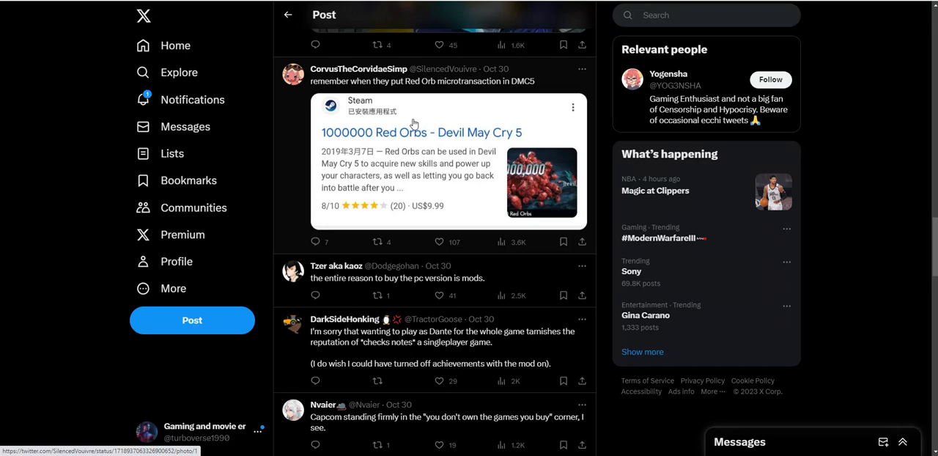
mouse_move(412, 123)
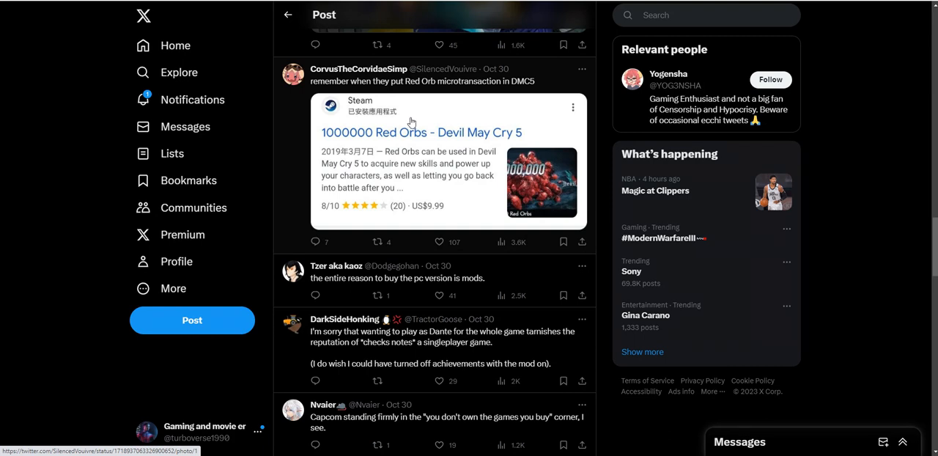
mouse_move(373, 140)
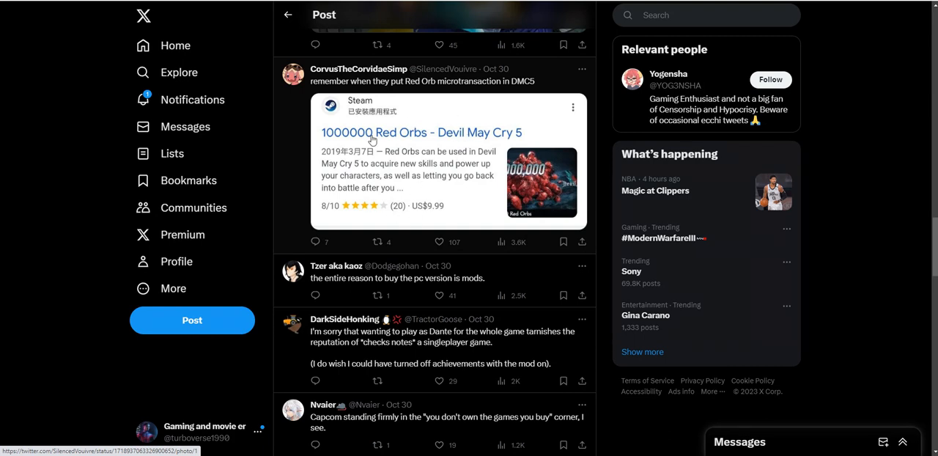
mouse_move(400, 91)
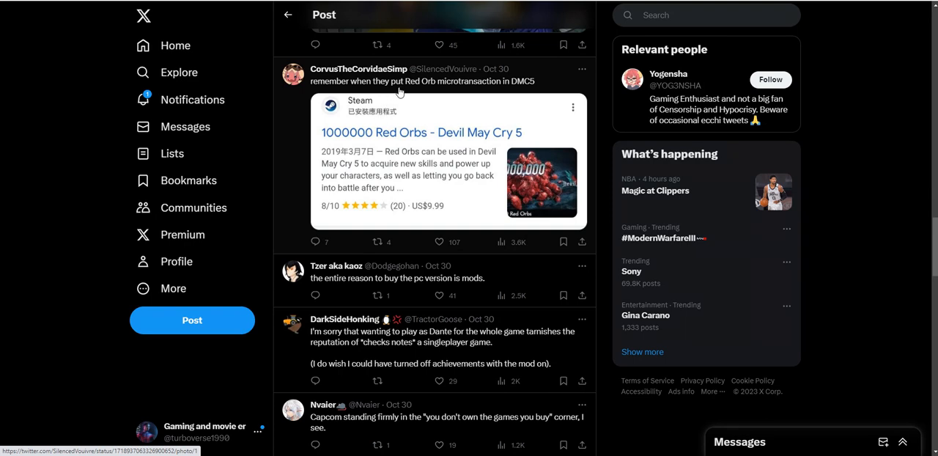
mouse_move(484, 119)
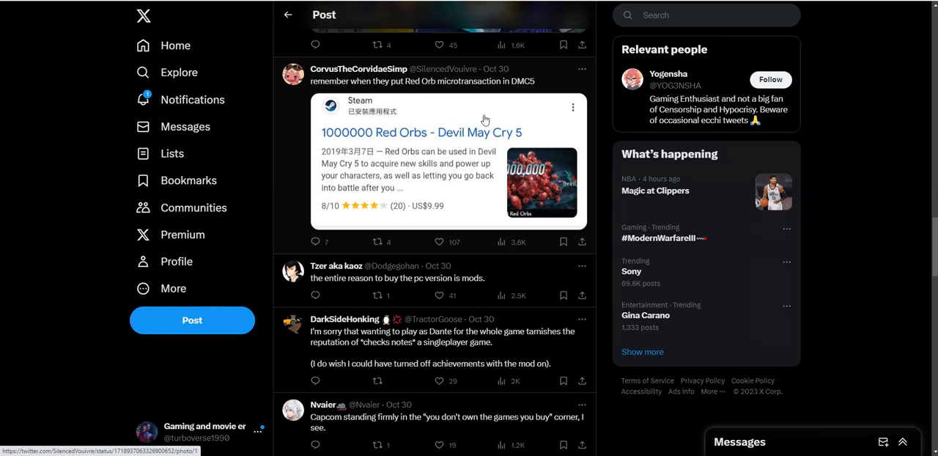
mouse_move(469, 126)
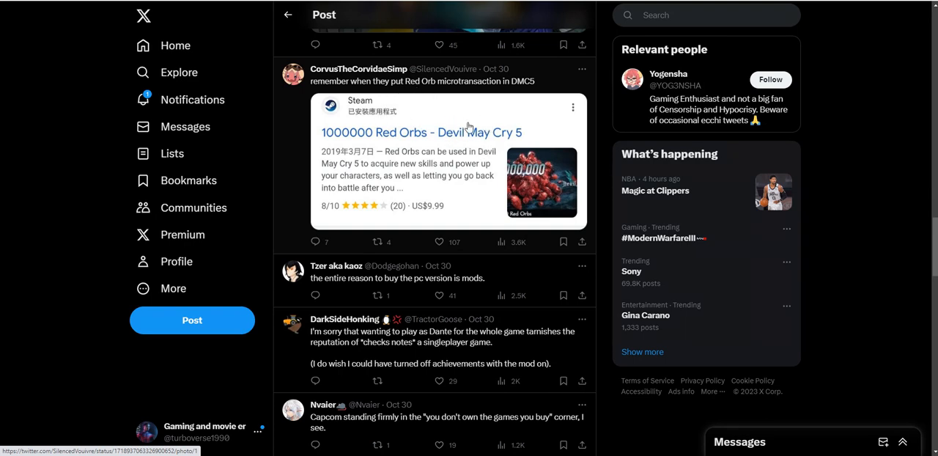
mouse_move(447, 209)
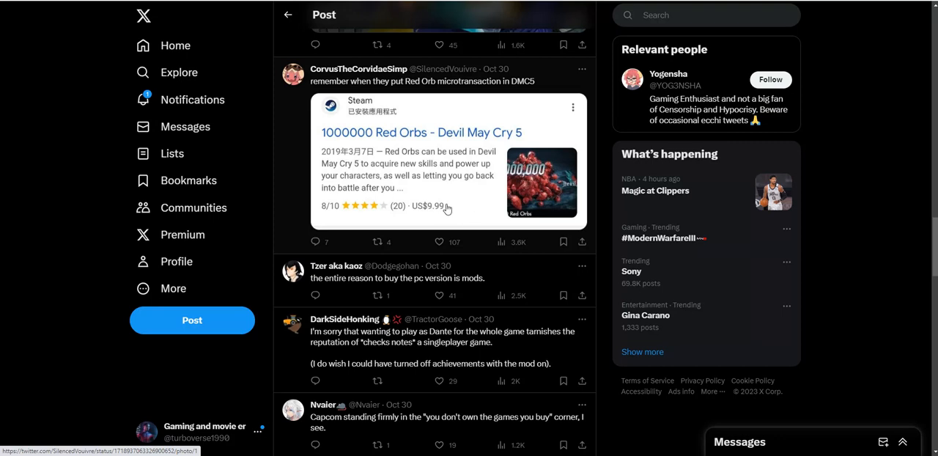
- Scroll to the Re2/3 mod replies, Dino Crisis screenshot and Japanese companies reply
scroll(down, 3)
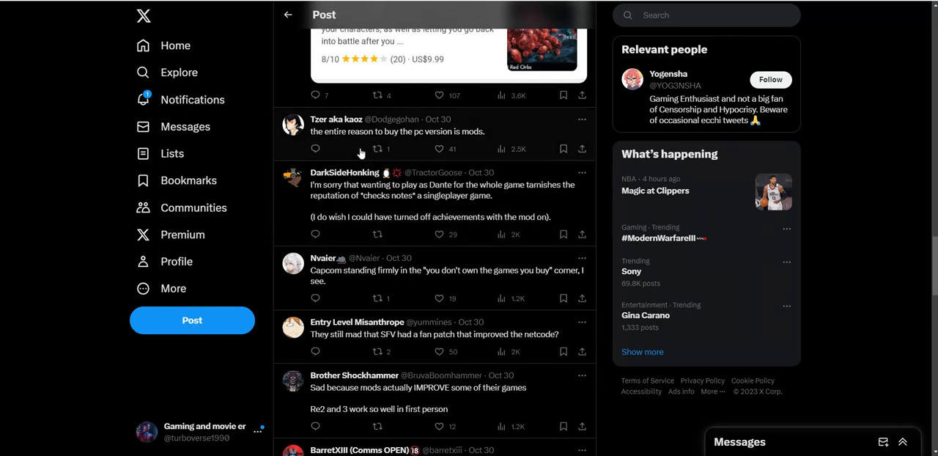
mouse_move(417, 147)
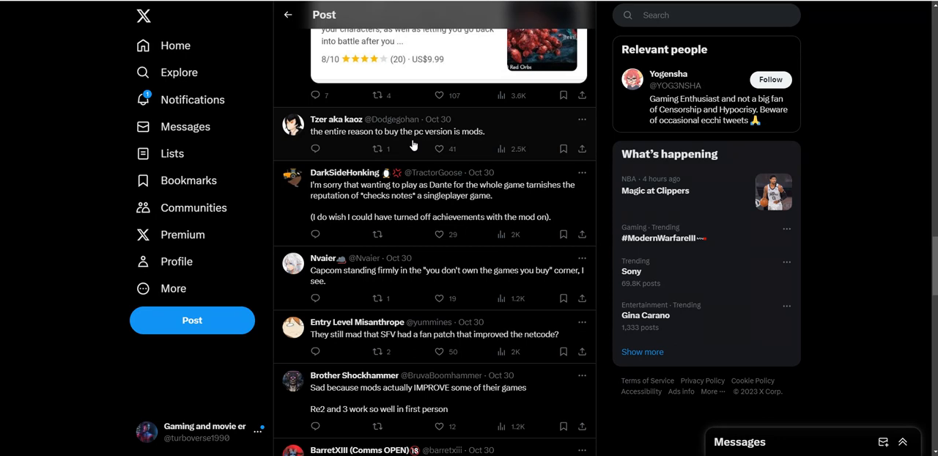
scroll(down, 3)
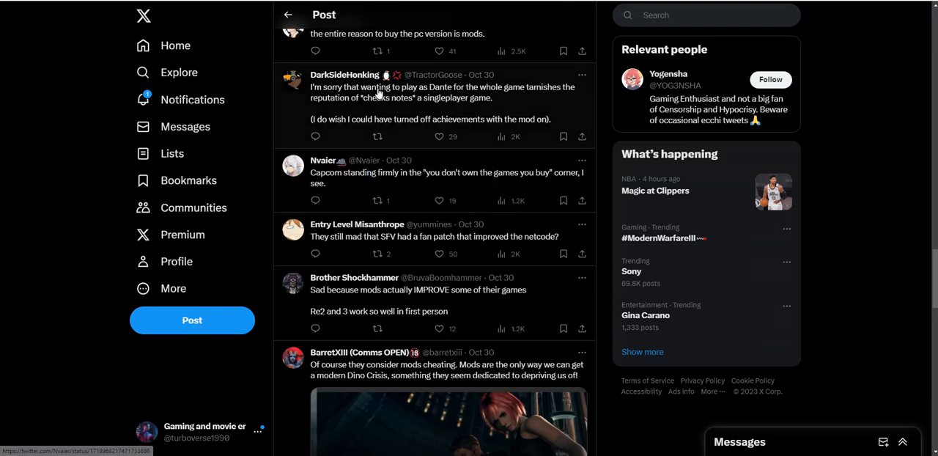
mouse_move(386, 99)
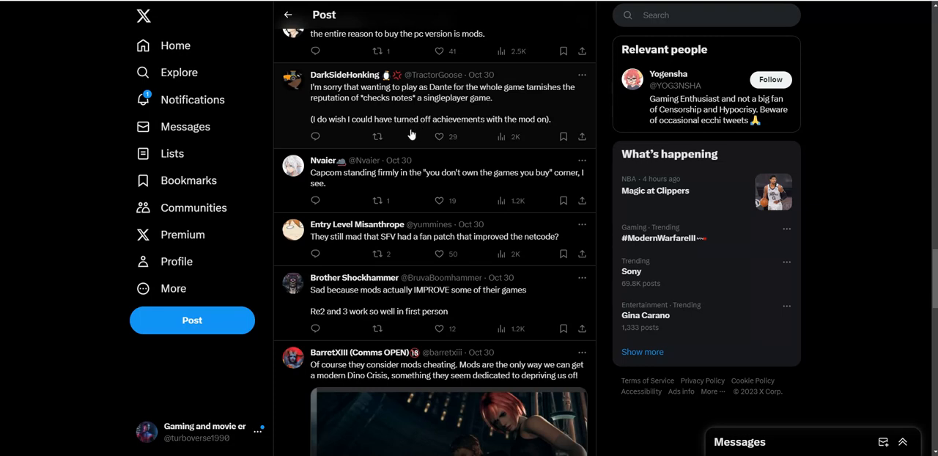
scroll(down, 3)
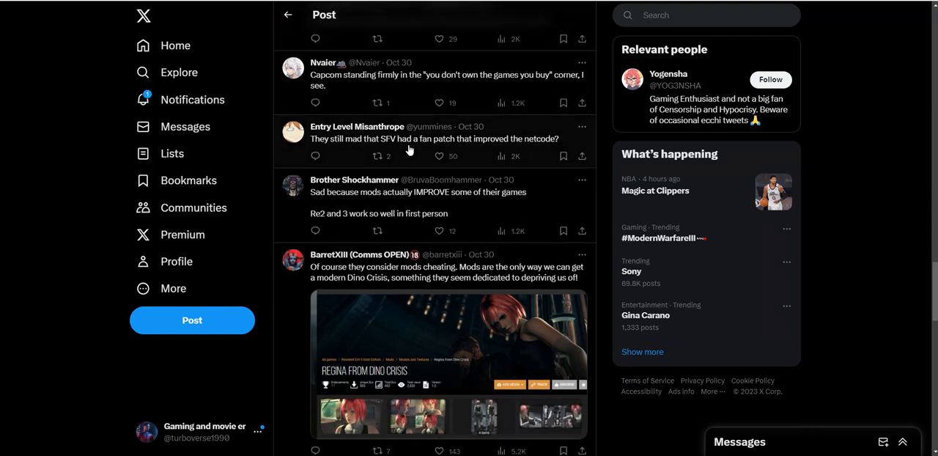
mouse_move(362, 89)
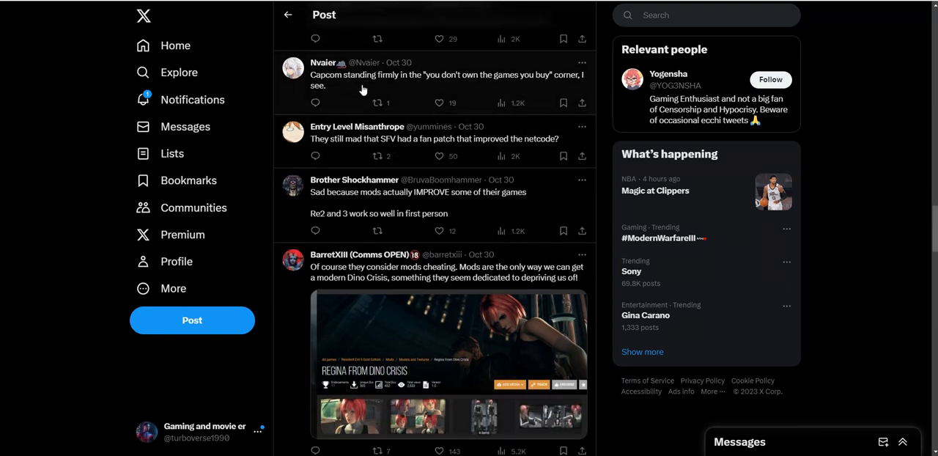
mouse_move(403, 93)
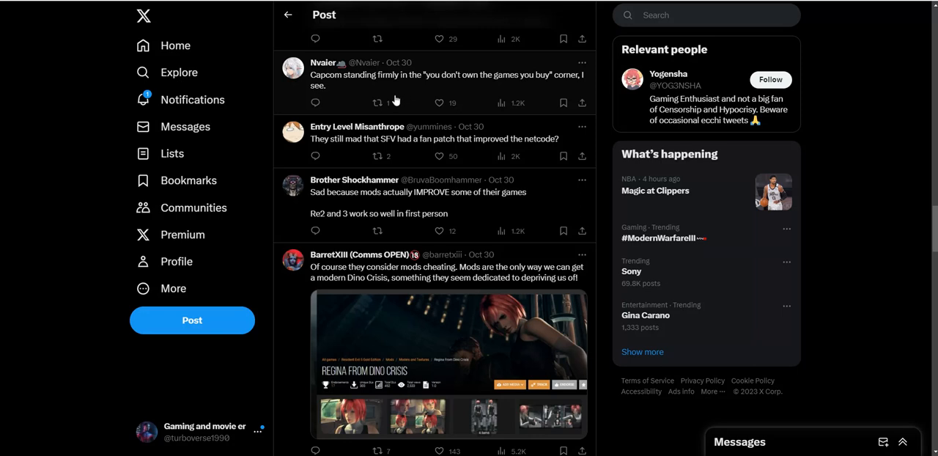
scroll(down, 3)
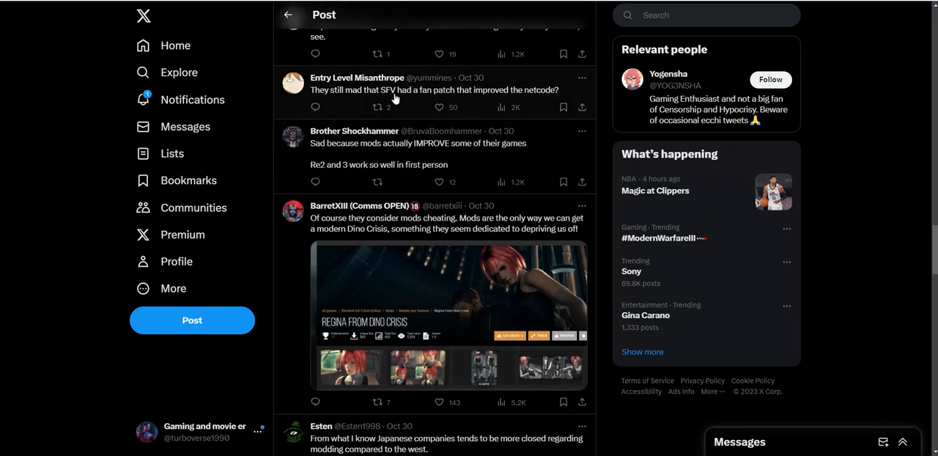
mouse_move(402, 117)
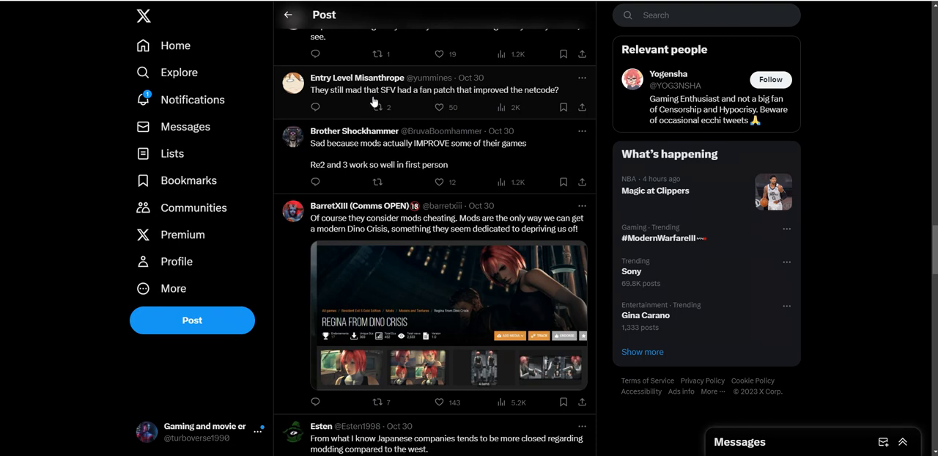
scroll(down, 3)
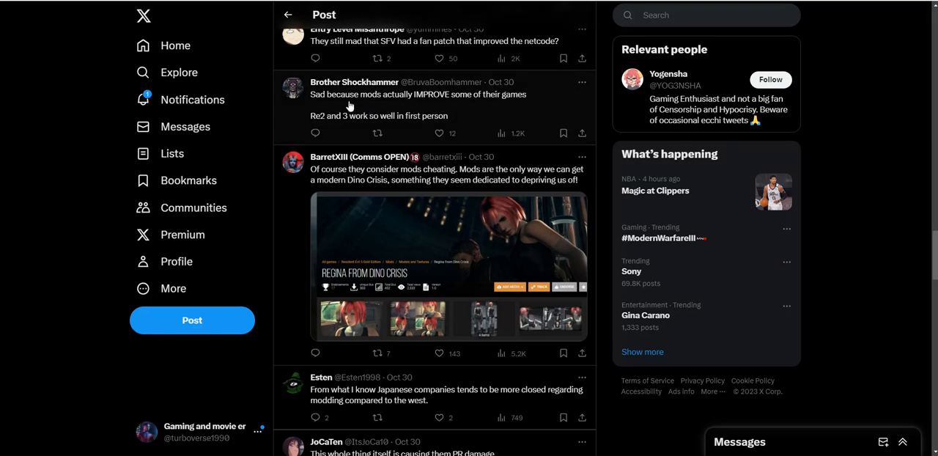
mouse_move(396, 115)
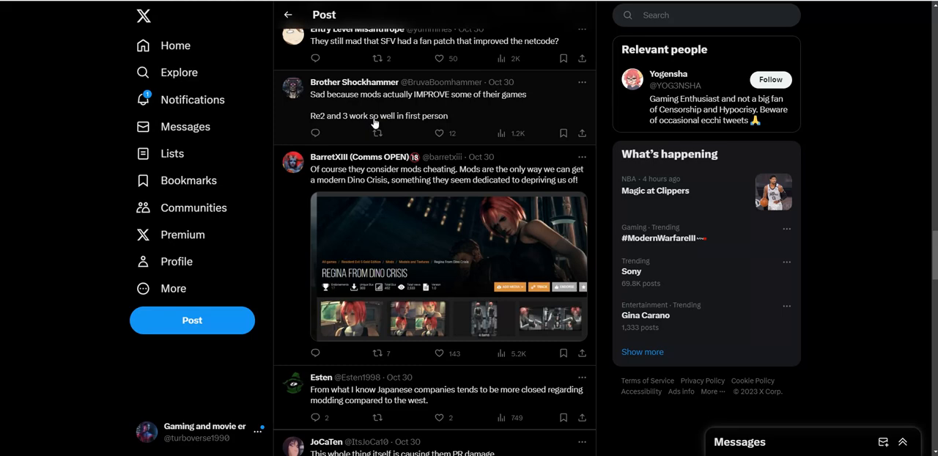
- Scroll to the modern Dino Crisis reply showing the Regina mod-page screenshot
scroll(down, 3)
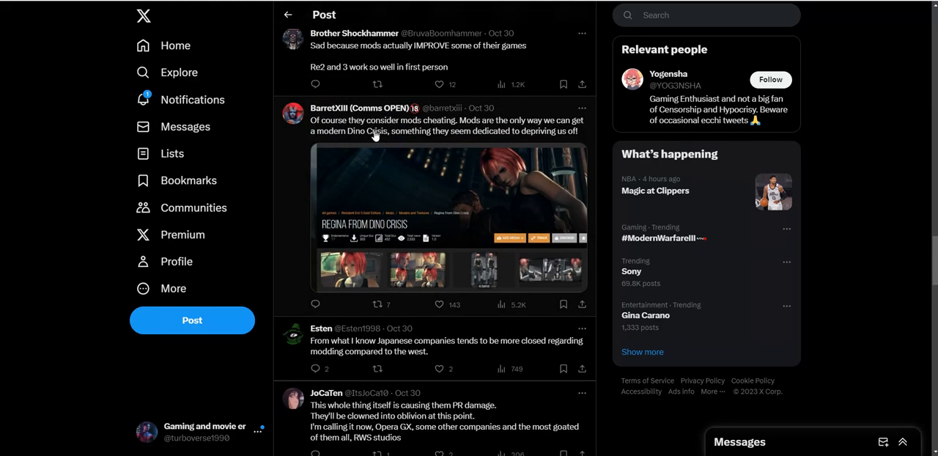
mouse_move(369, 151)
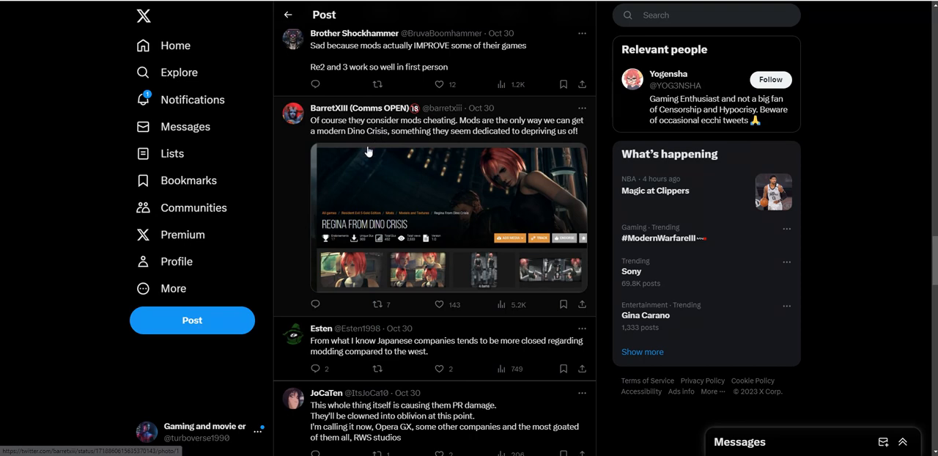
mouse_move(371, 150)
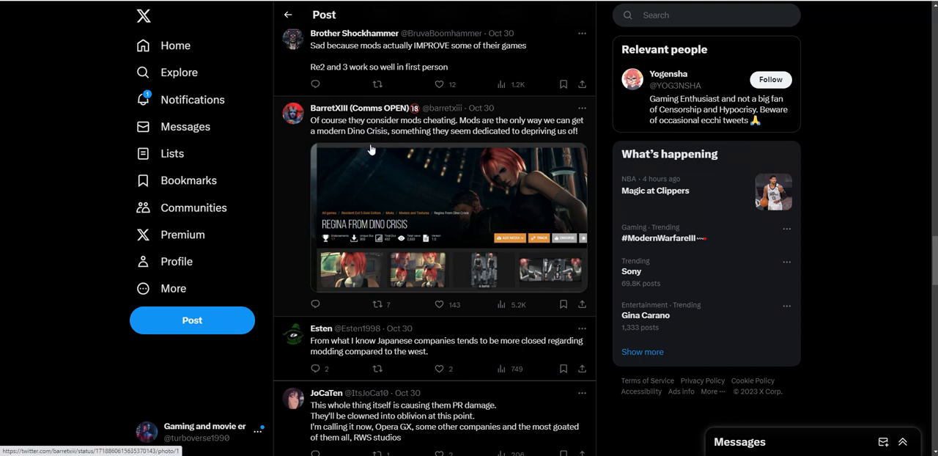
mouse_move(360, 147)
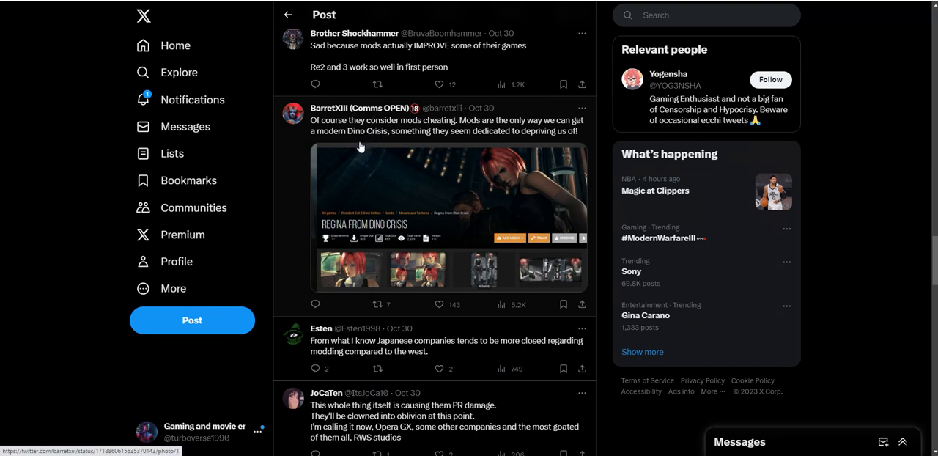
mouse_move(384, 247)
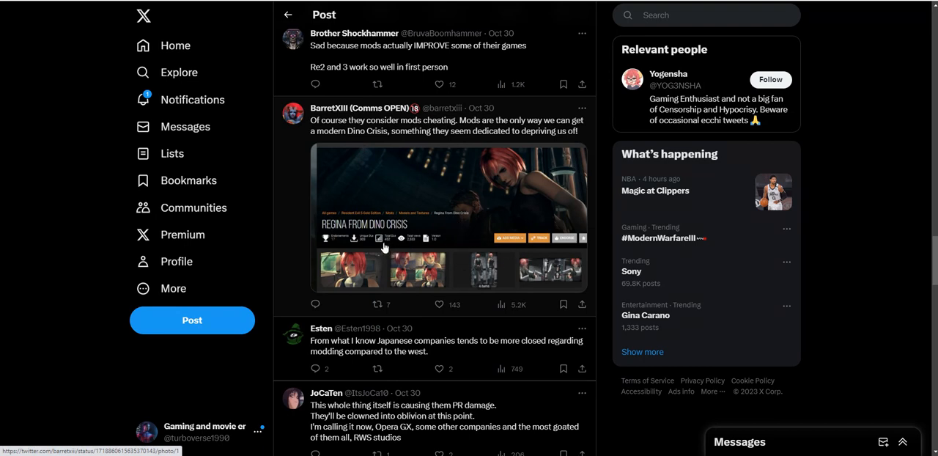
mouse_move(418, 219)
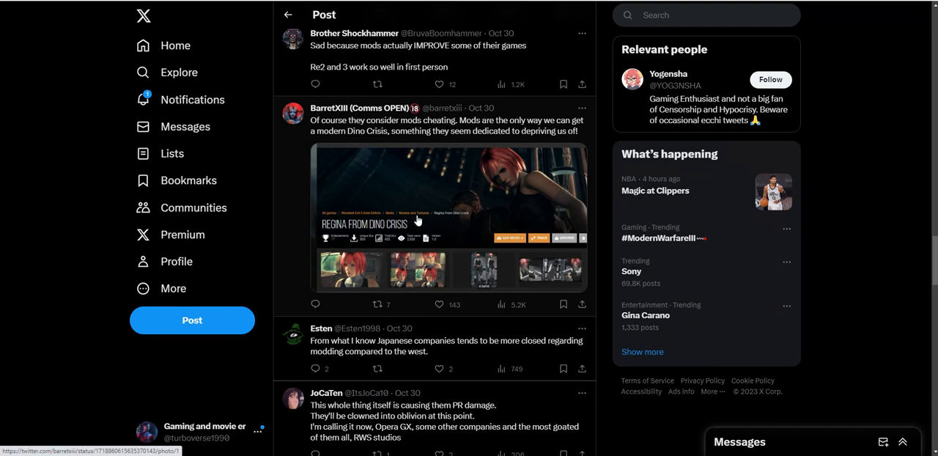
click(417, 220)
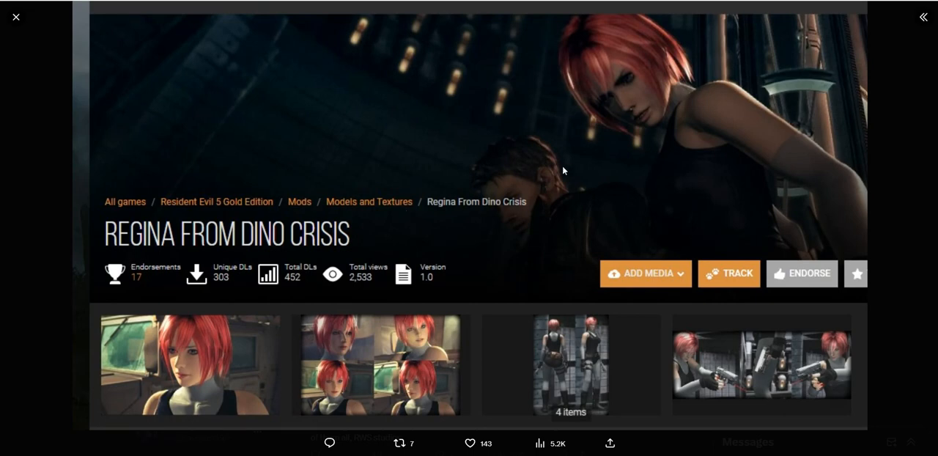
mouse_move(528, 188)
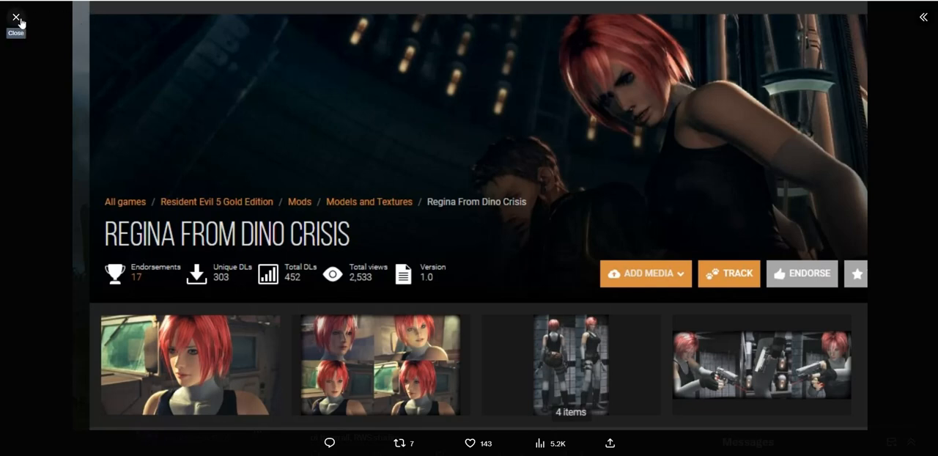
click(16, 15)
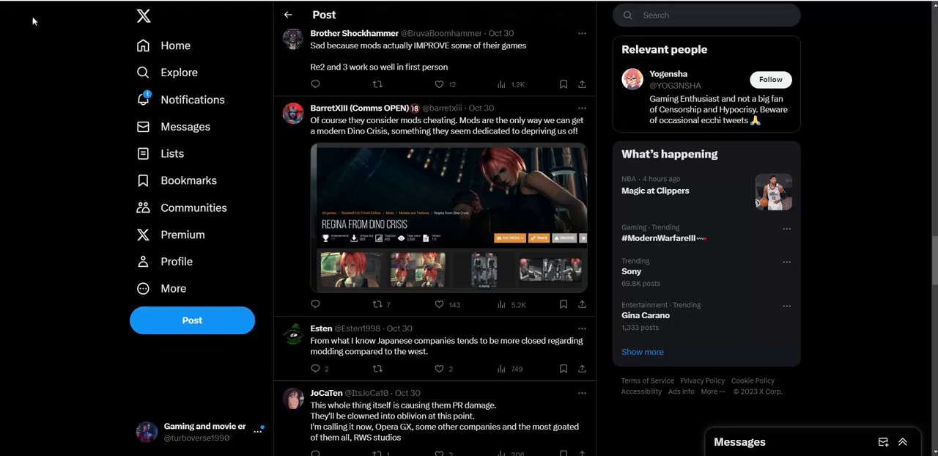
- Scroll past the Monster Hunter comments to the apple-wedges modding ban reply
scroll(down, 3)
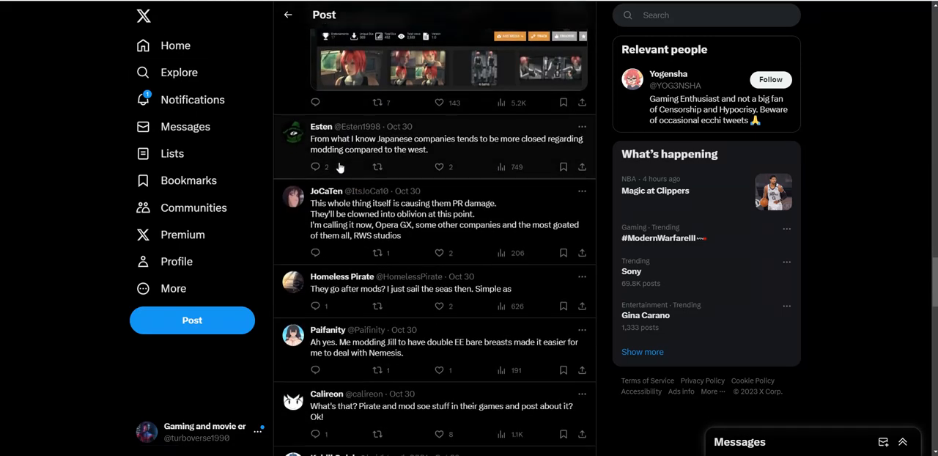
scroll(down, 3)
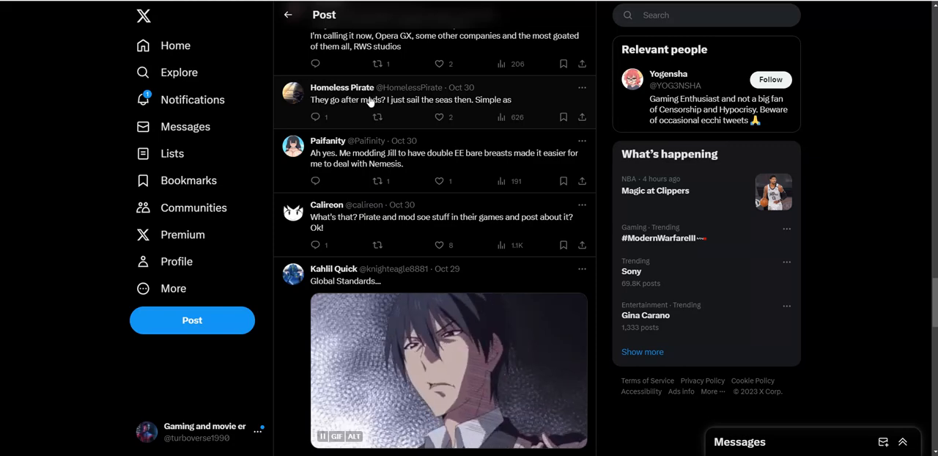
scroll(down, 3)
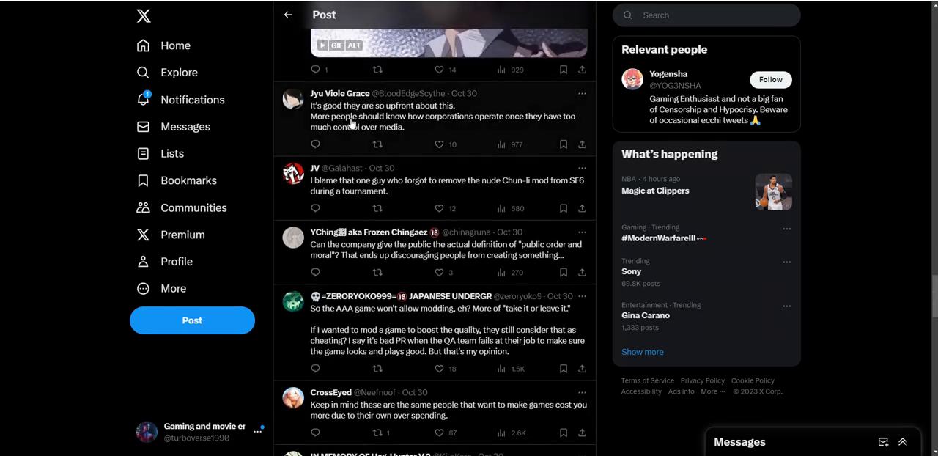
mouse_move(374, 127)
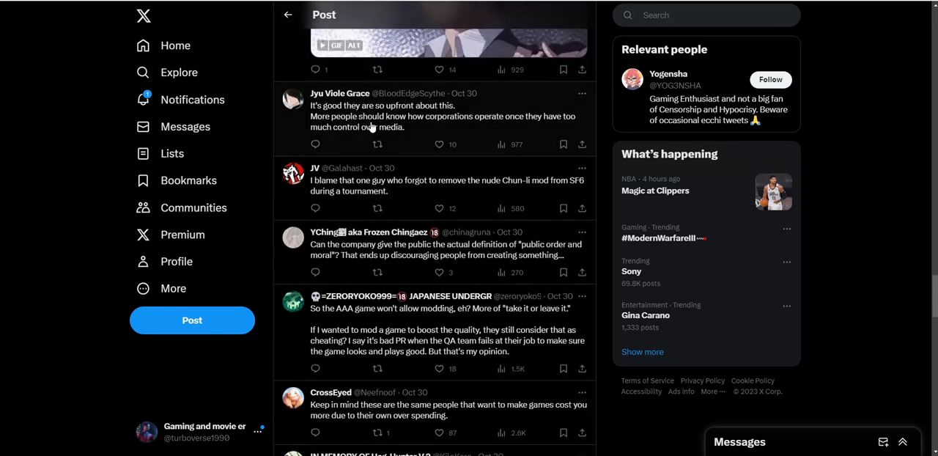
mouse_move(372, 127)
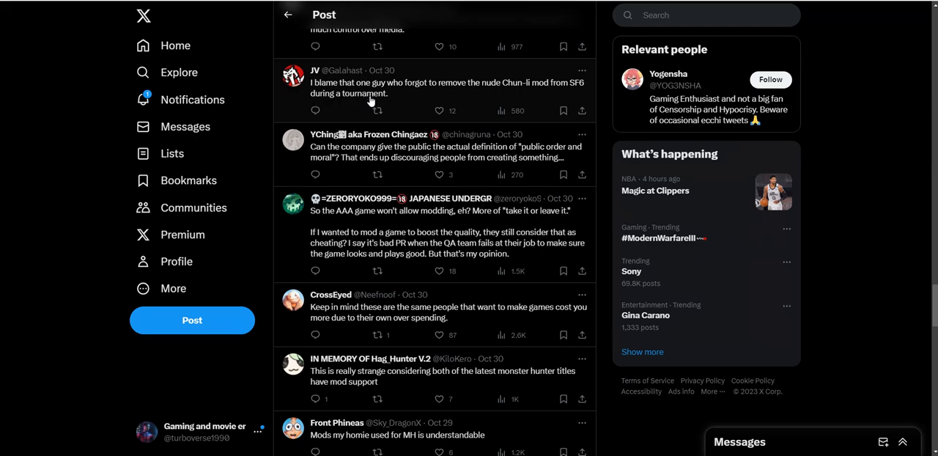
mouse_move(374, 105)
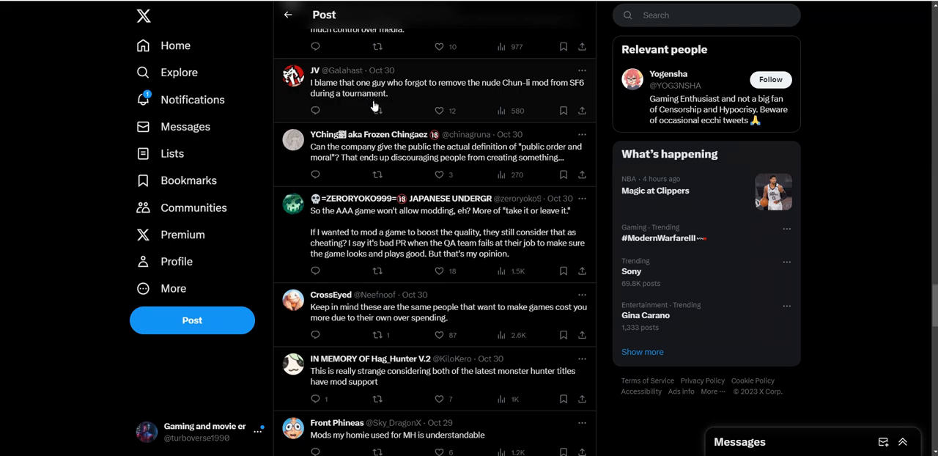
scroll(down, 3)
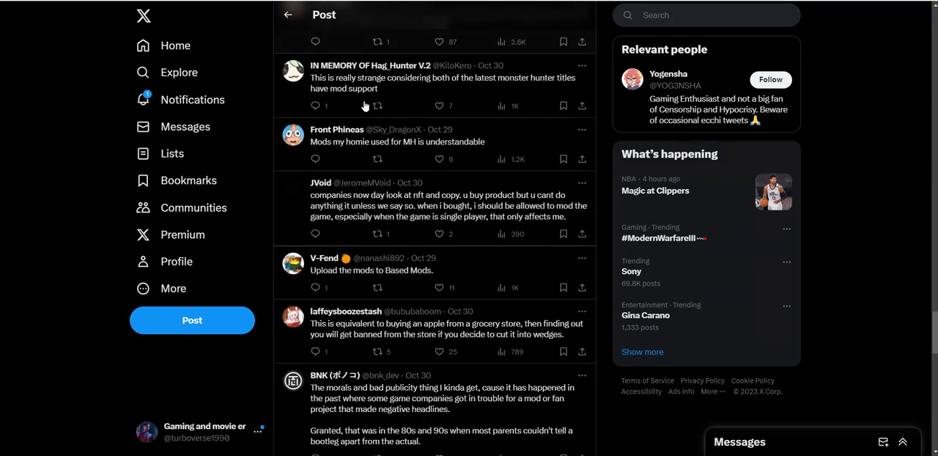
scroll(down, 3)
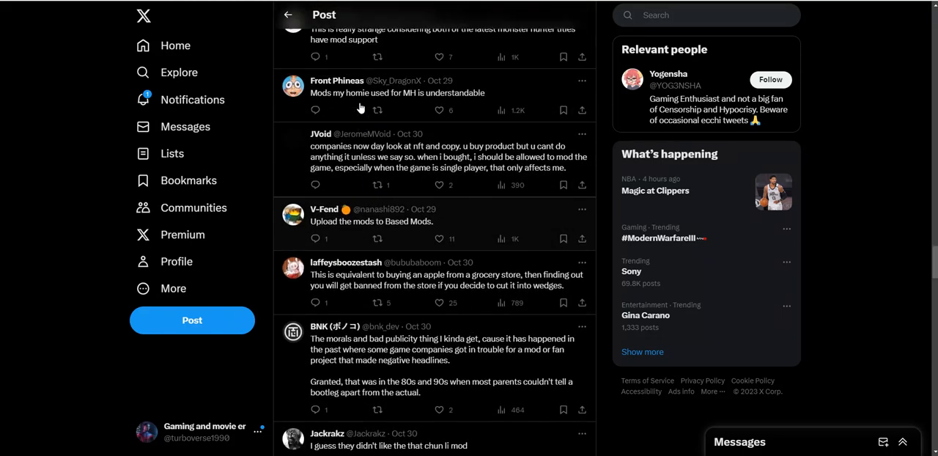
scroll(down, 3)
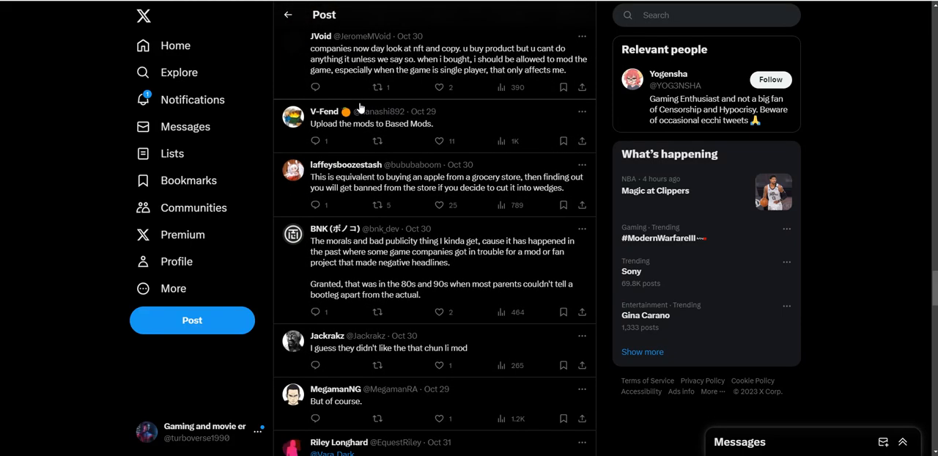
- Scroll slightly to the BNK reply on morals and 80s–90s game controversies
scroll(down, 3)
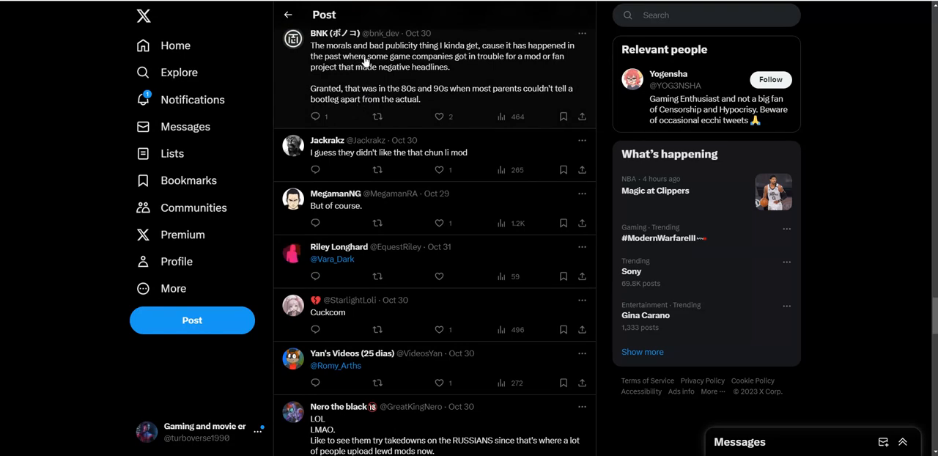
mouse_move(387, 66)
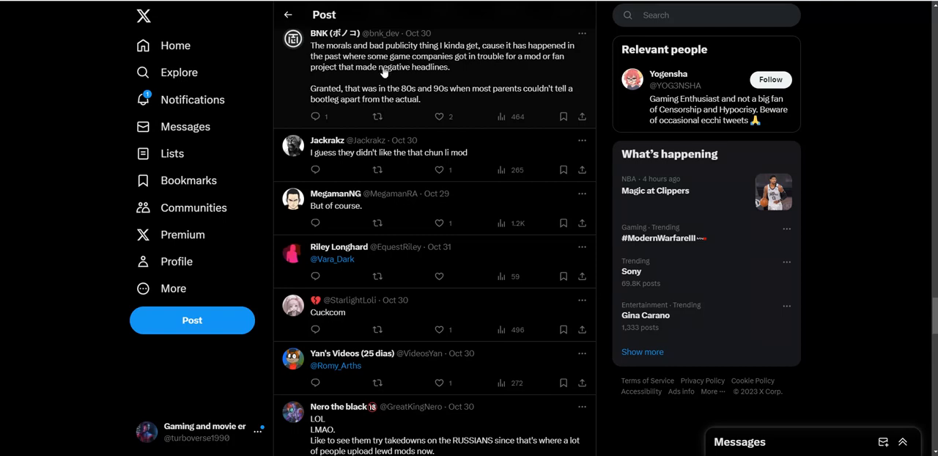
mouse_move(382, 77)
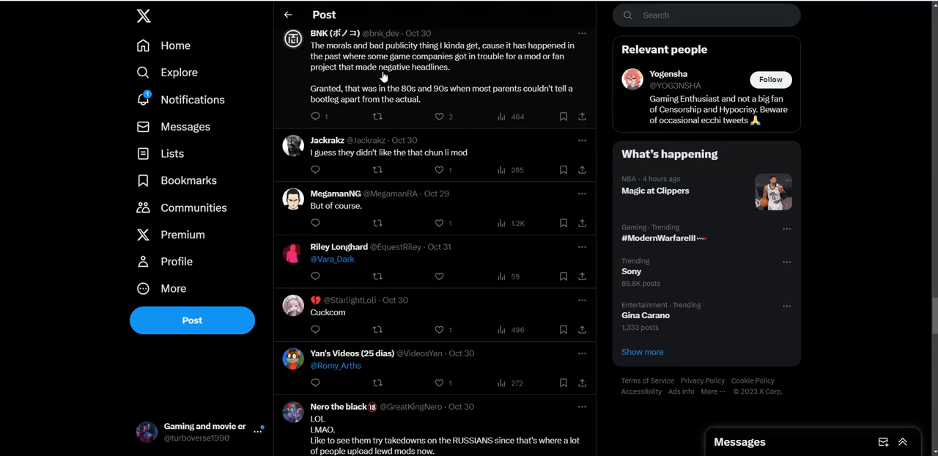
mouse_move(381, 74)
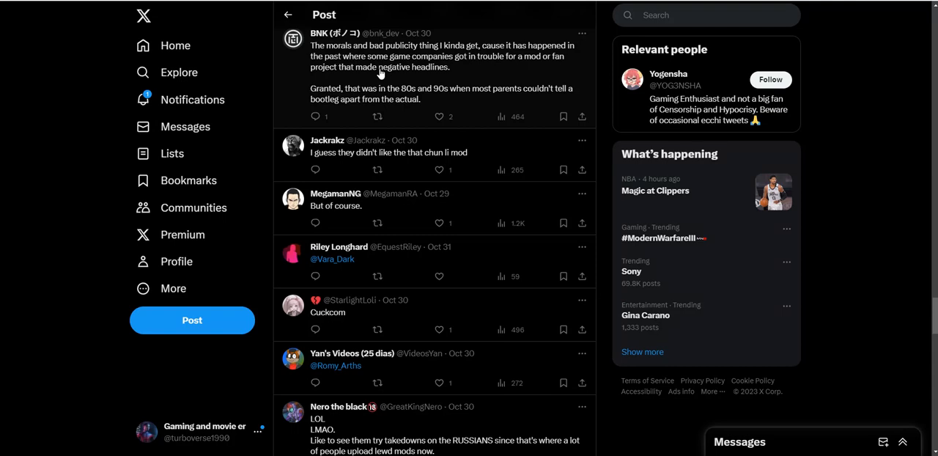
mouse_move(384, 96)
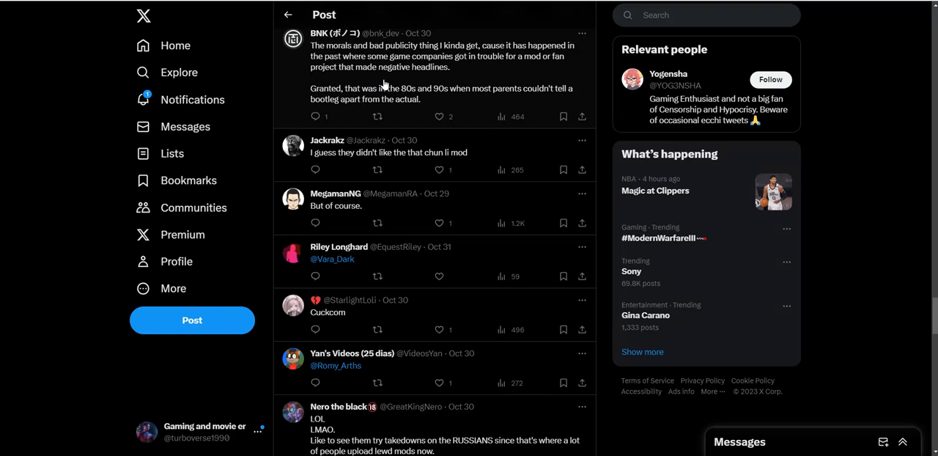
- Scroll through replies like 'Every AAA game studio hates having an audience that likes them'
scroll(down, 3)
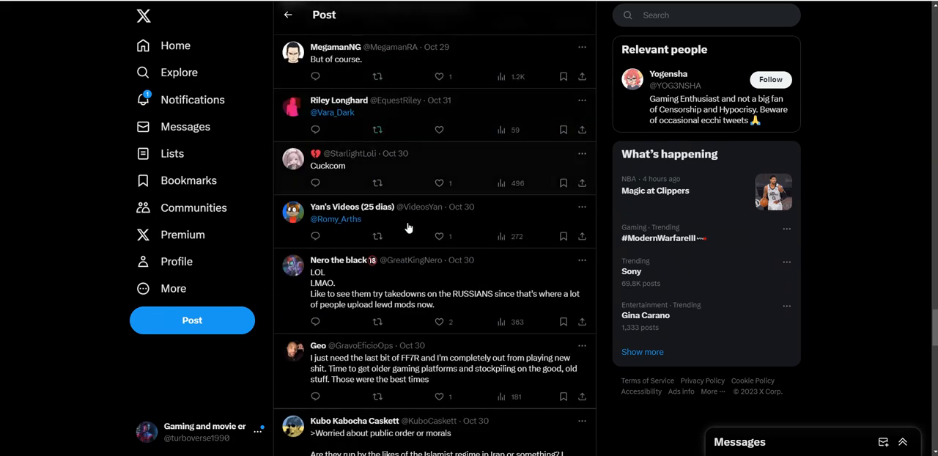
scroll(down, 3)
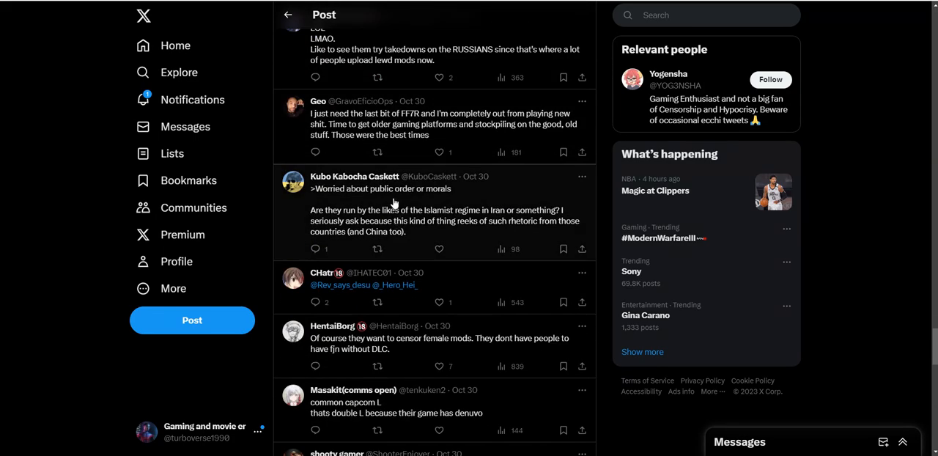
scroll(down, 3)
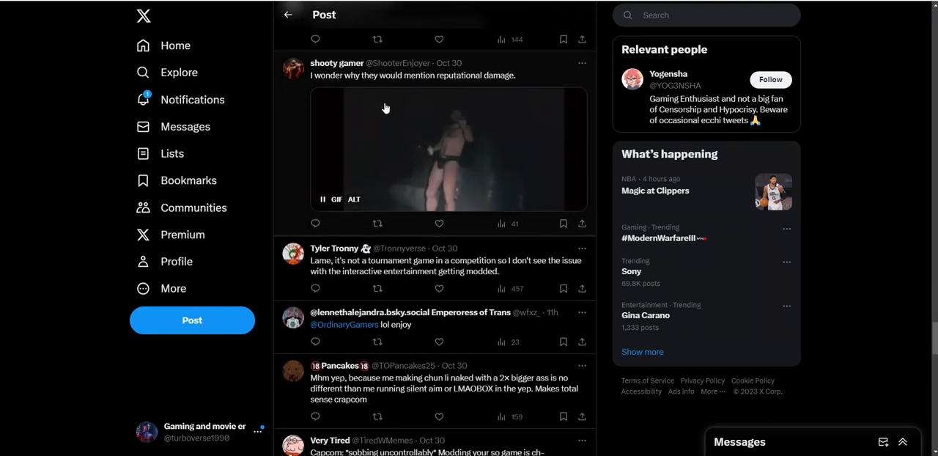
scroll(down, 3)
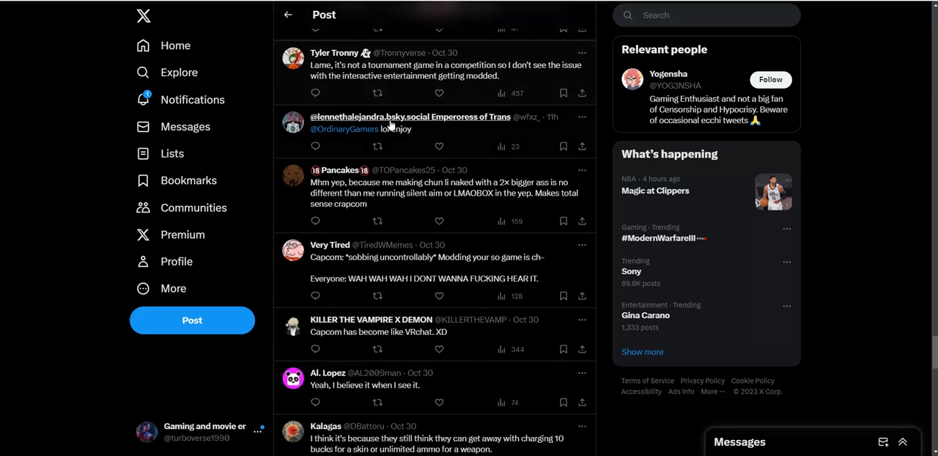
scroll(down, 3)
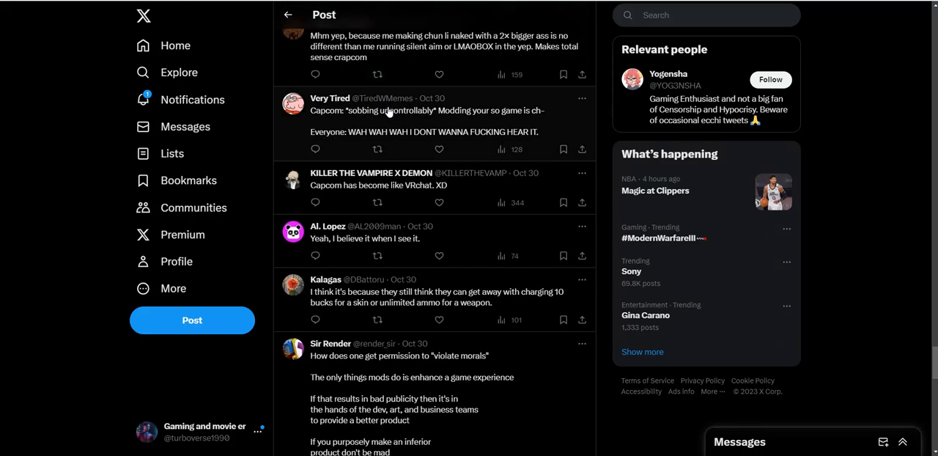
scroll(down, 3)
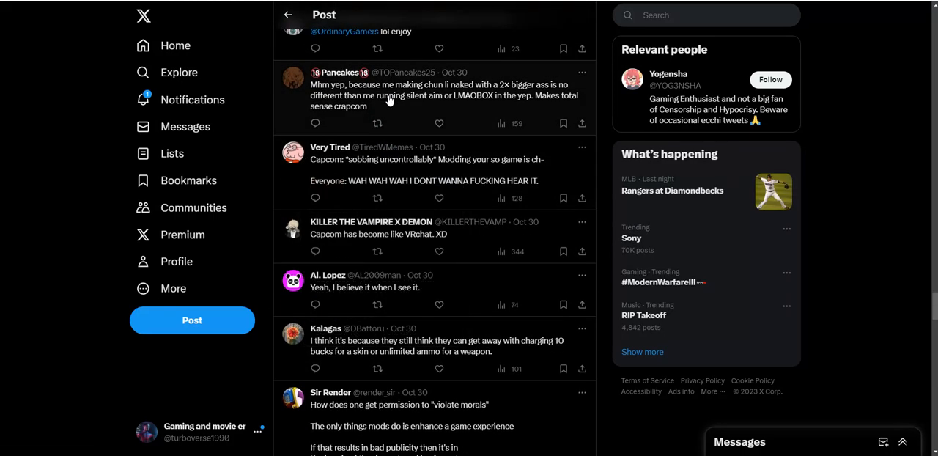
mouse_move(414, 100)
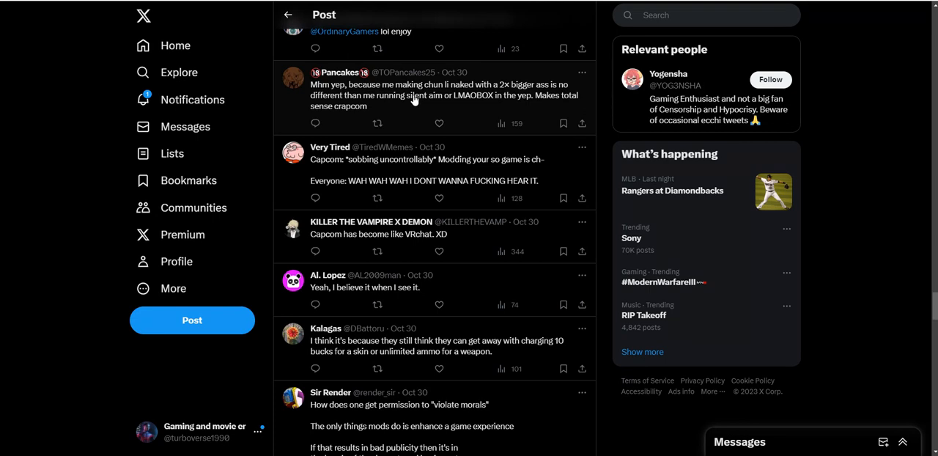
mouse_move(418, 116)
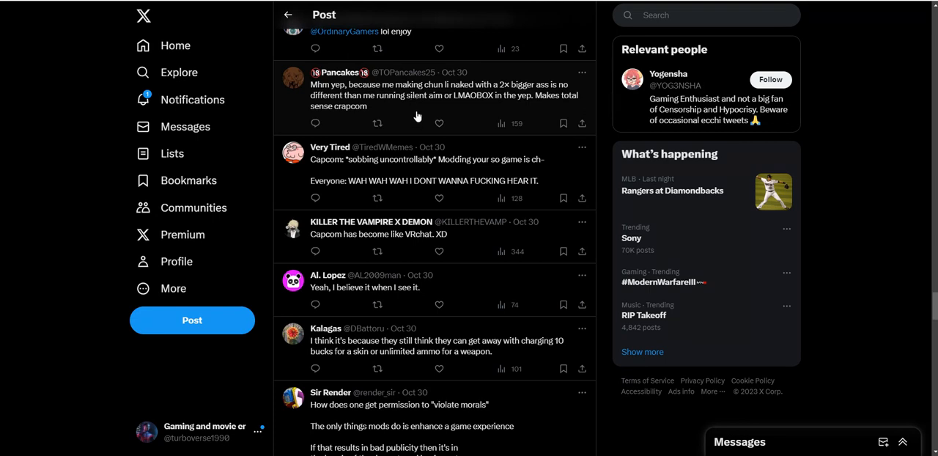
scroll(down, 3)
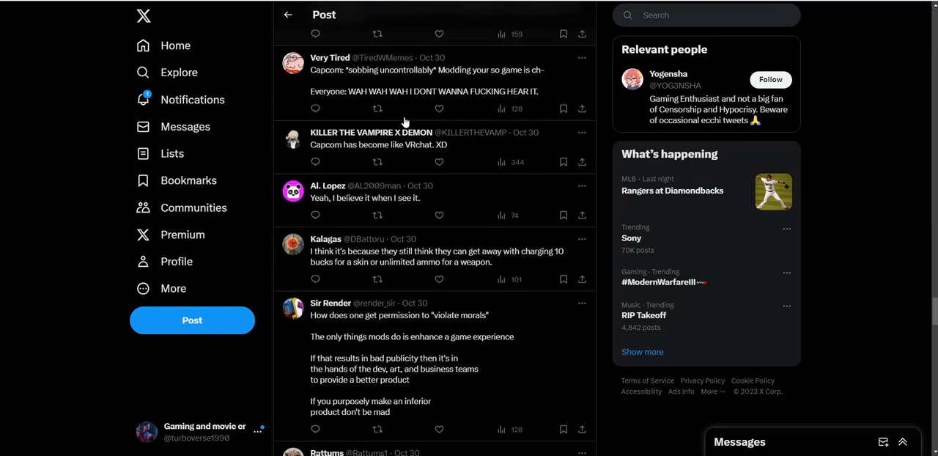
scroll(down, 3)
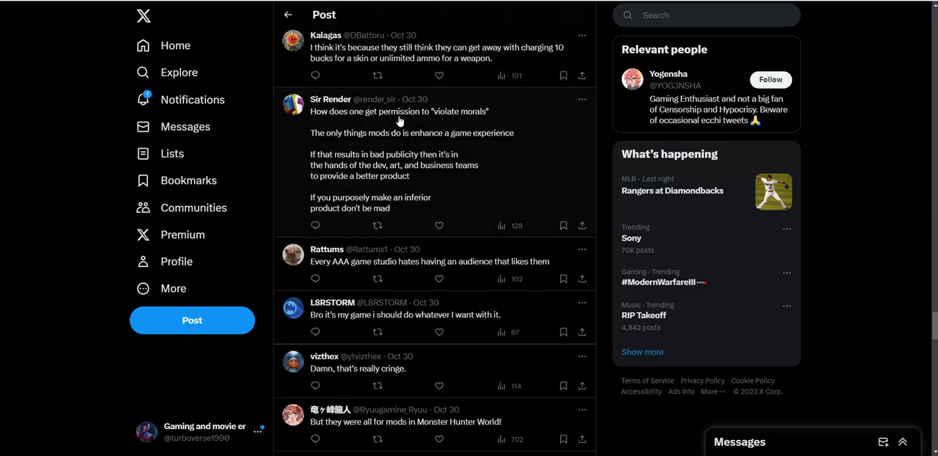
scroll(down, 3)
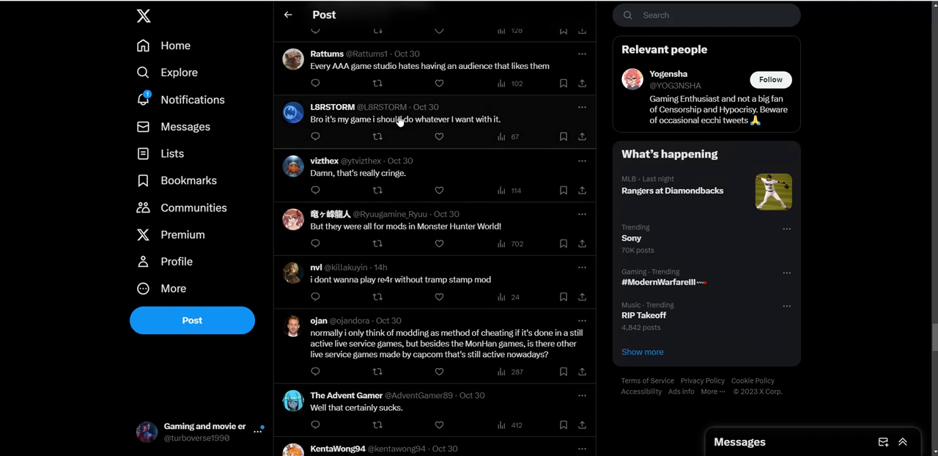
mouse_move(377, 82)
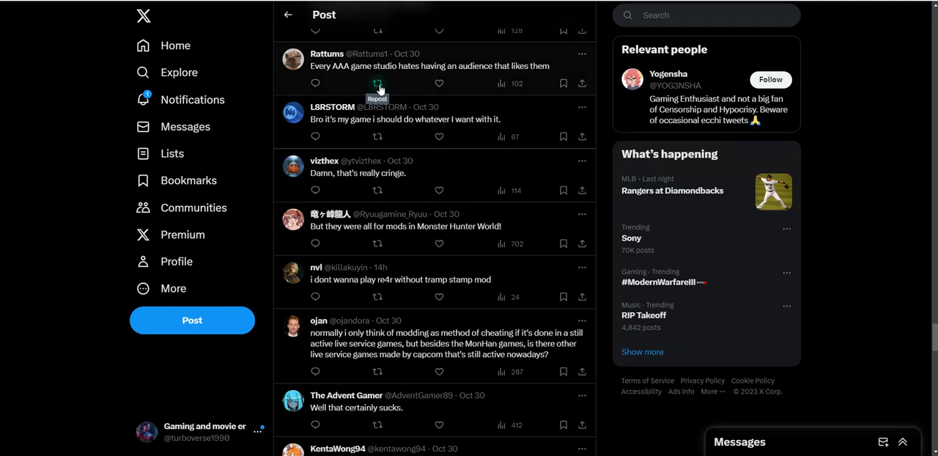
mouse_move(378, 87)
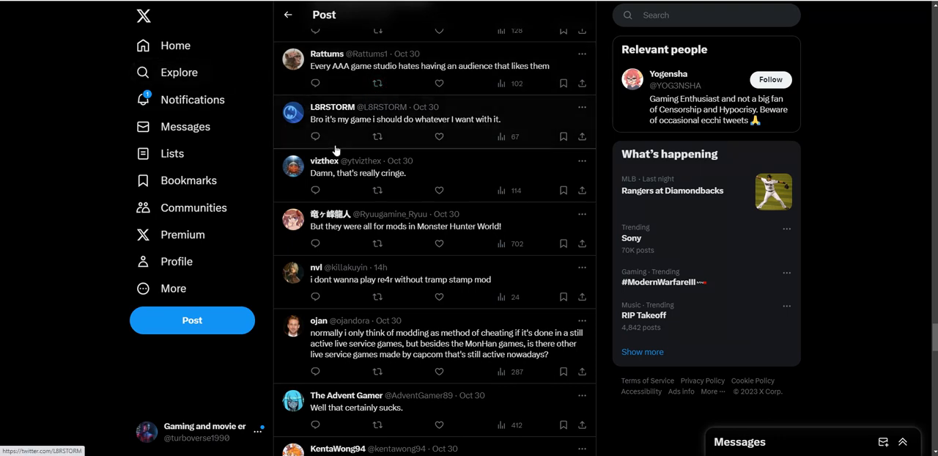
mouse_move(345, 138)
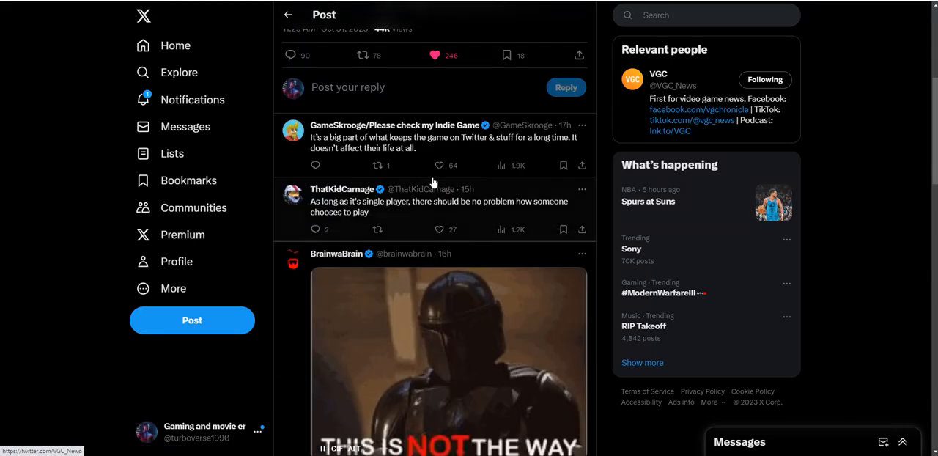
- Scroll the VGC post's replies past the Vikings GIF to the BOO THIS MAN GIF
scroll(down, 3)
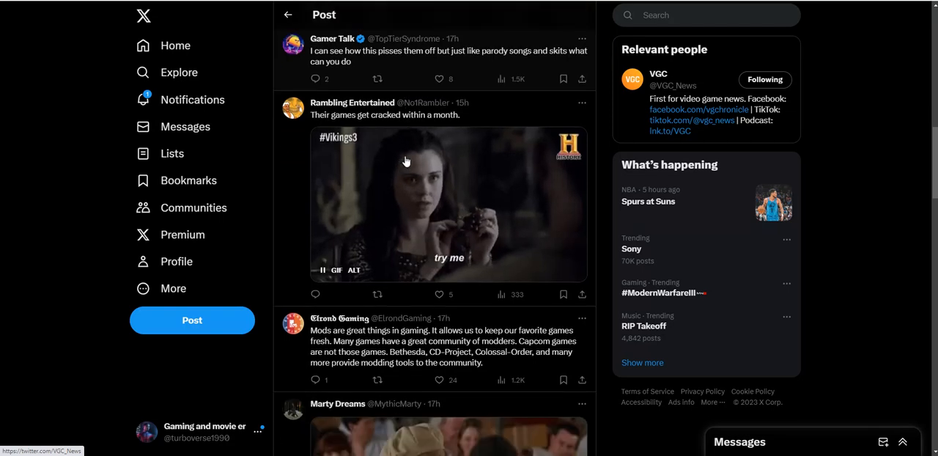
scroll(down, 3)
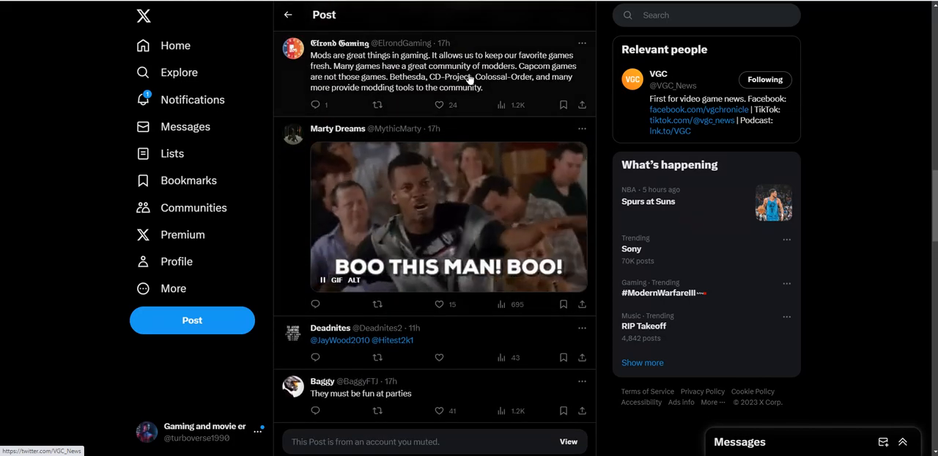
- Scroll past MrGermanpiano's DRM reply to the 'Something went wrong' loading error
scroll(down, 3)
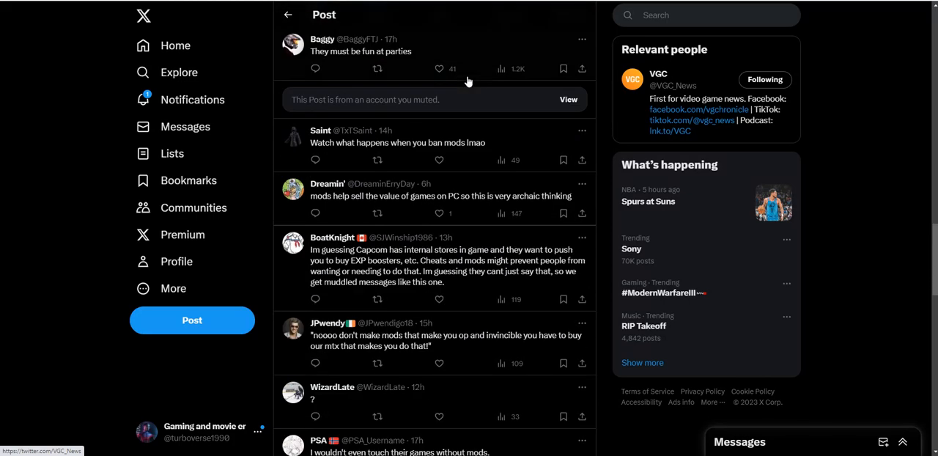
scroll(down, 3)
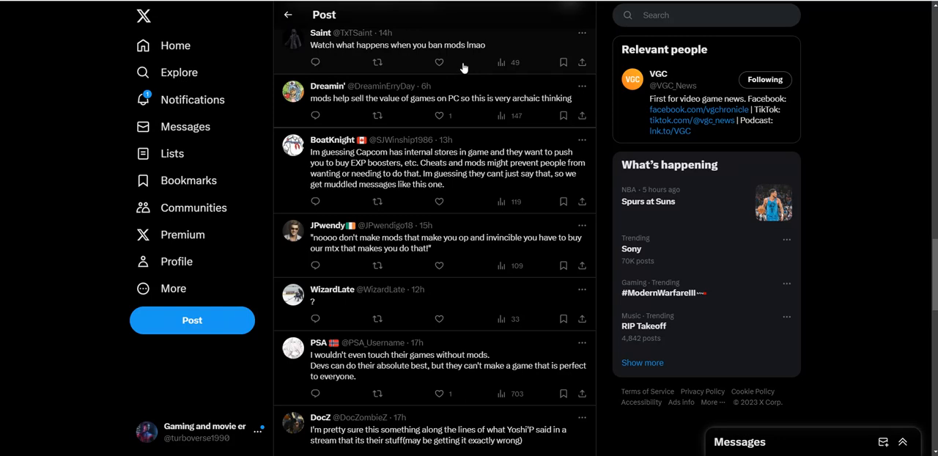
mouse_move(464, 65)
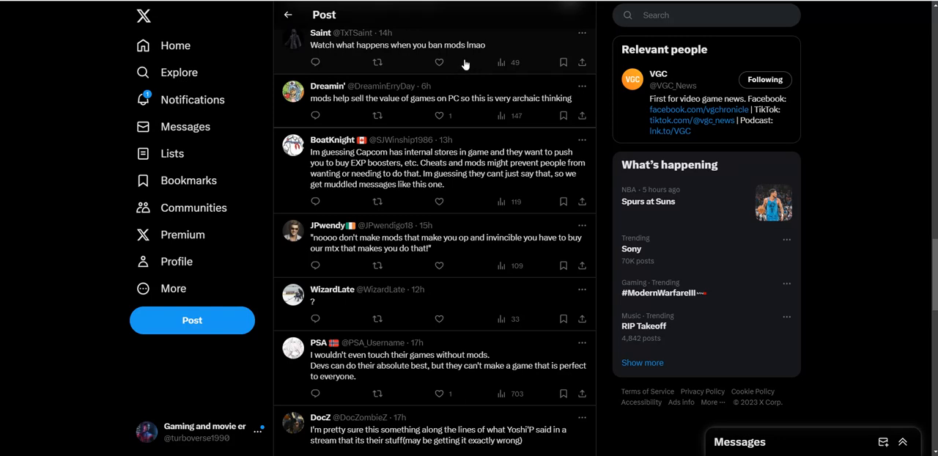
mouse_move(448, 92)
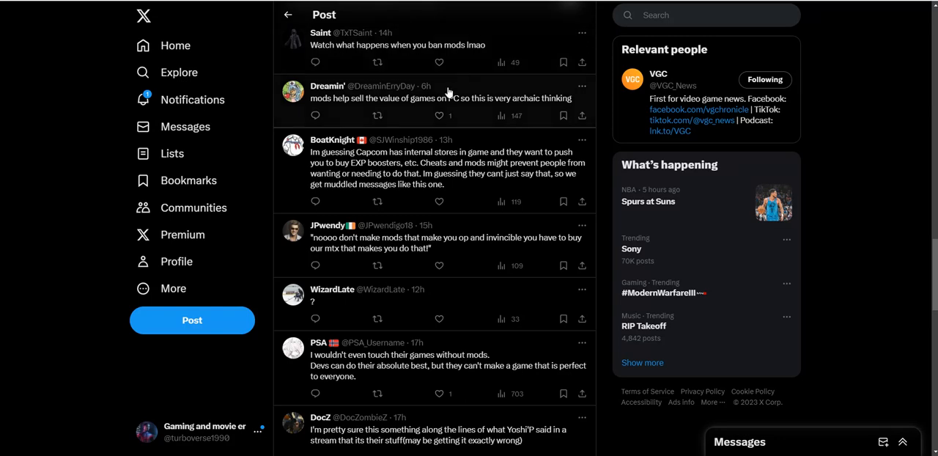
mouse_move(417, 115)
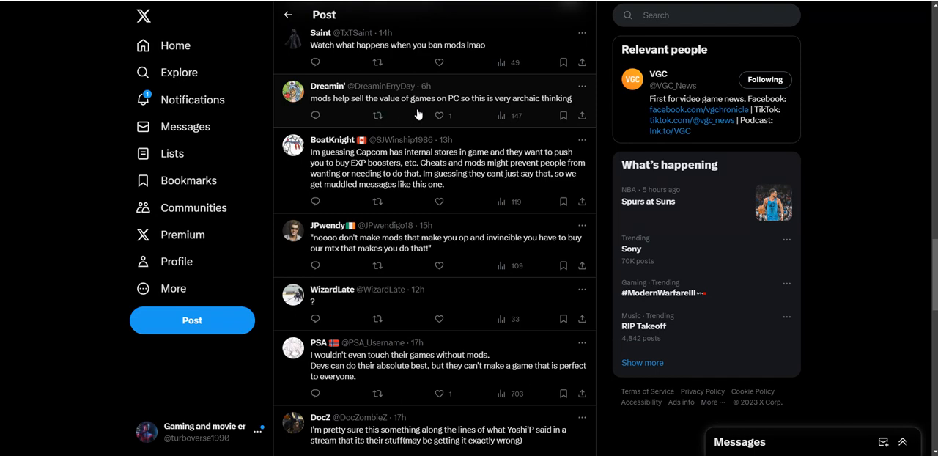
mouse_move(420, 114)
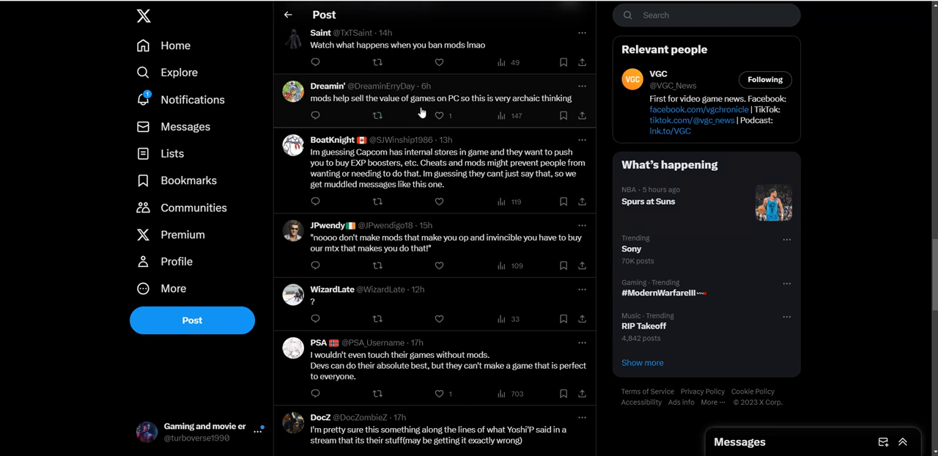
scroll(down, 3)
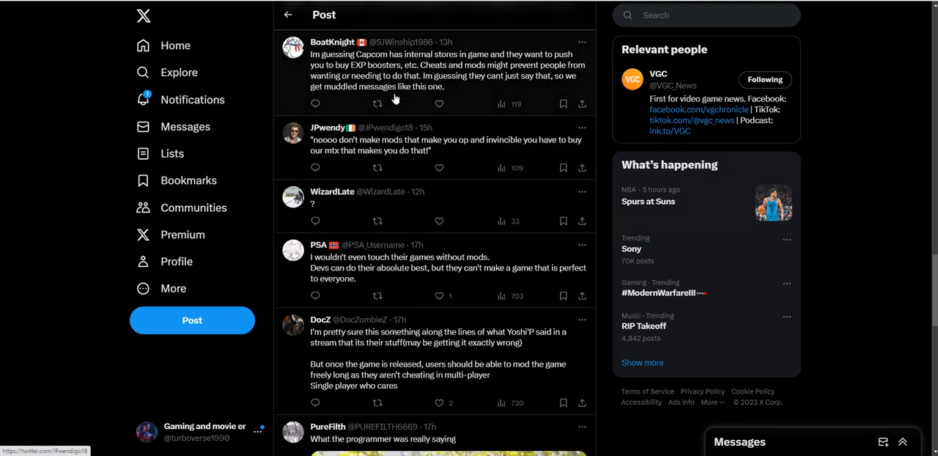
mouse_move(419, 85)
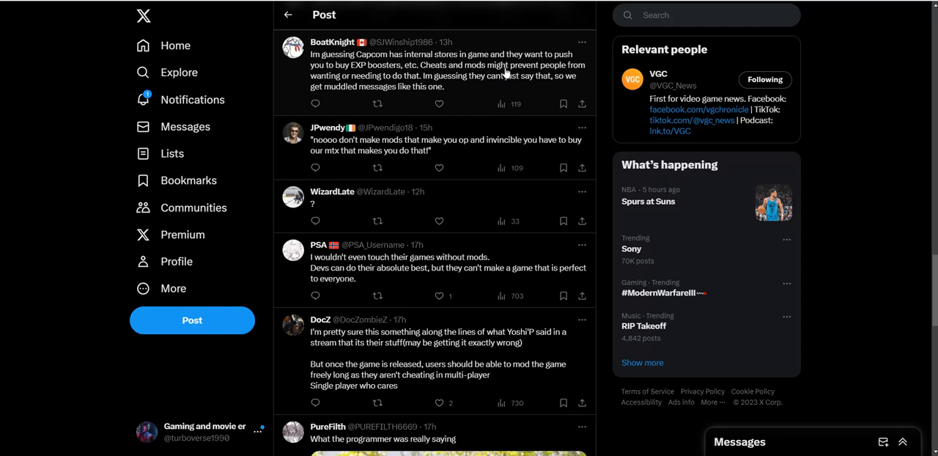
mouse_move(501, 77)
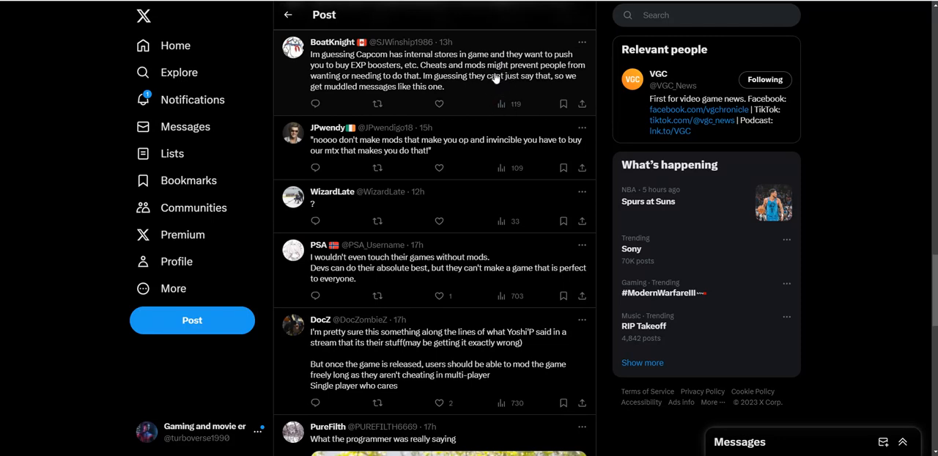
mouse_move(396, 76)
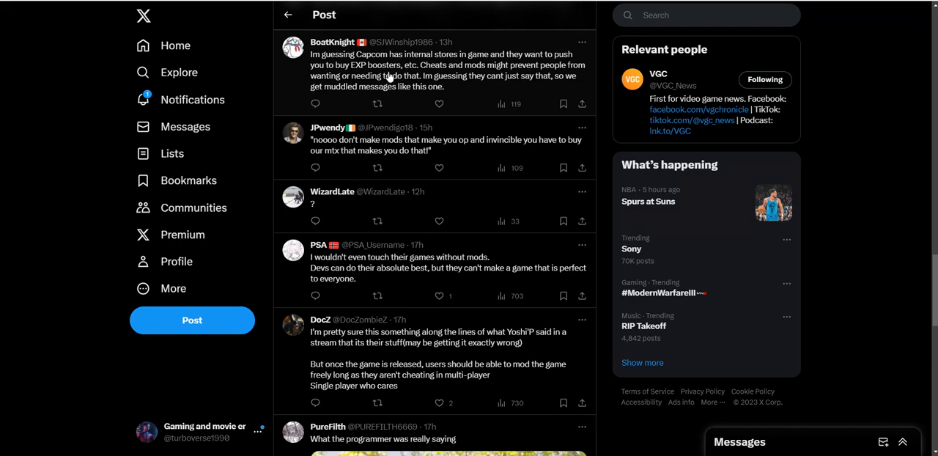
mouse_move(375, 89)
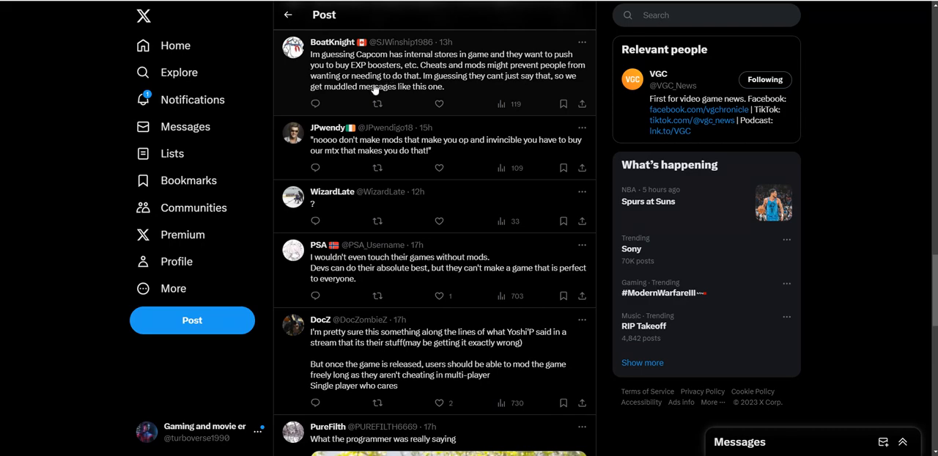
scroll(down, 3)
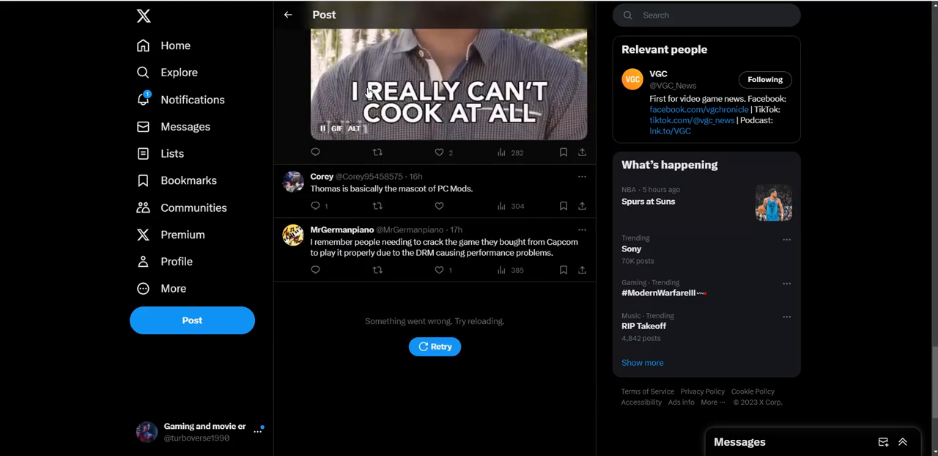
- Retry loading and read replies like 'Capcom programmers needs to stop releasing games on PC'
click(434, 346)
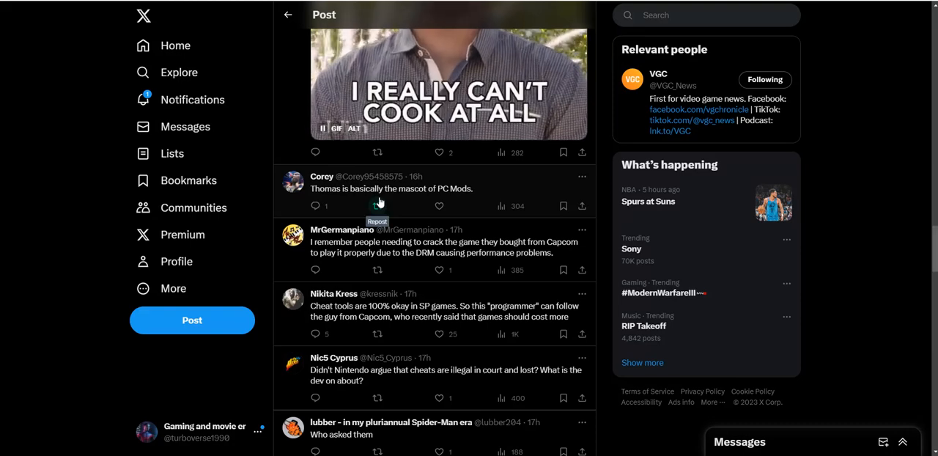
scroll(down, 3)
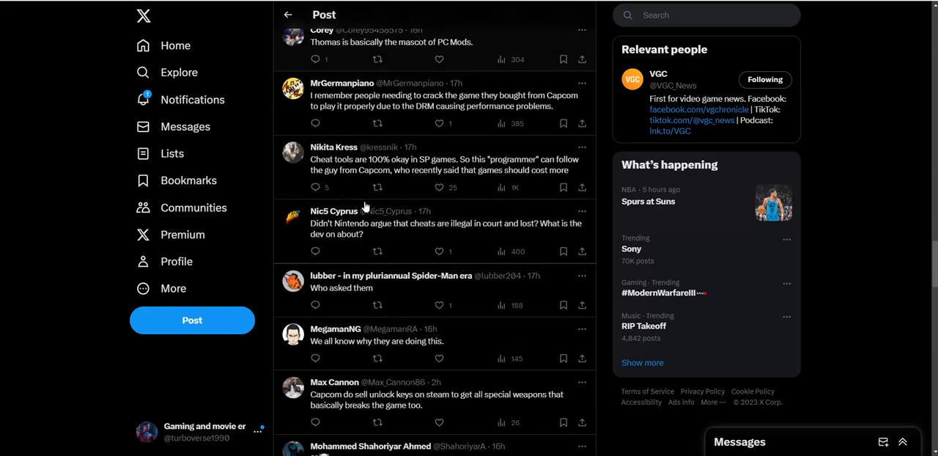
scroll(down, 3)
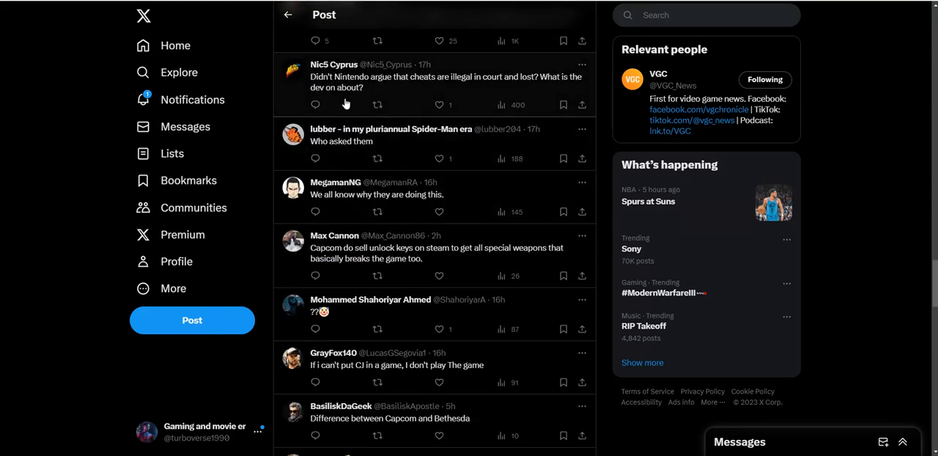
mouse_move(418, 98)
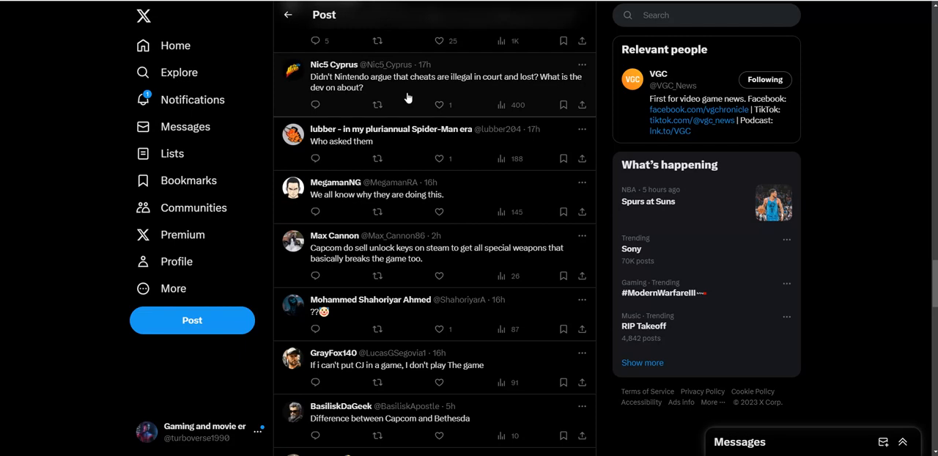
mouse_move(403, 94)
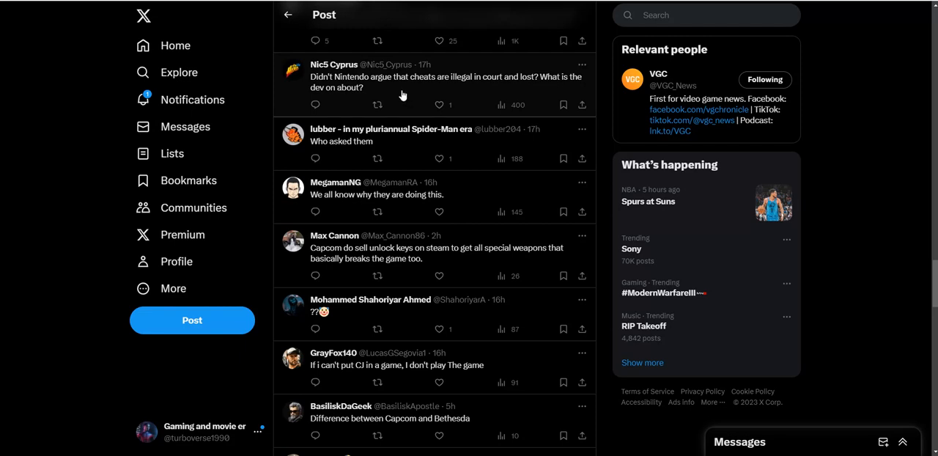
scroll(down, 3)
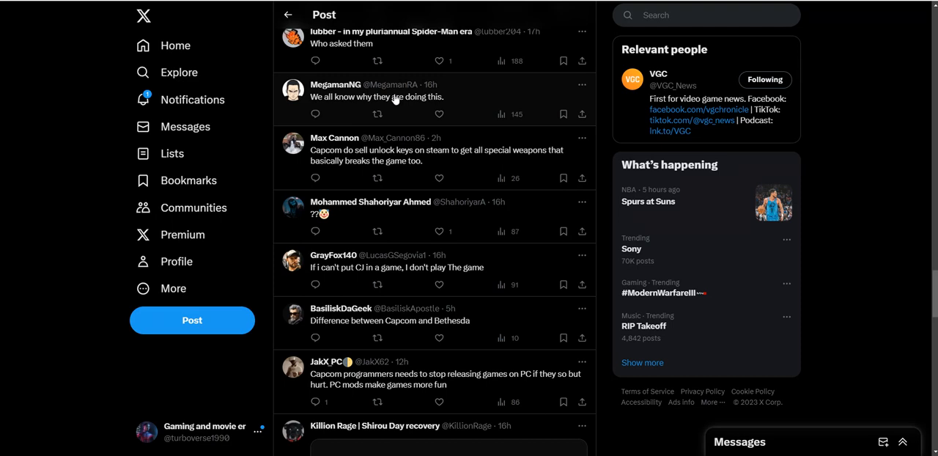
mouse_move(872, 338)
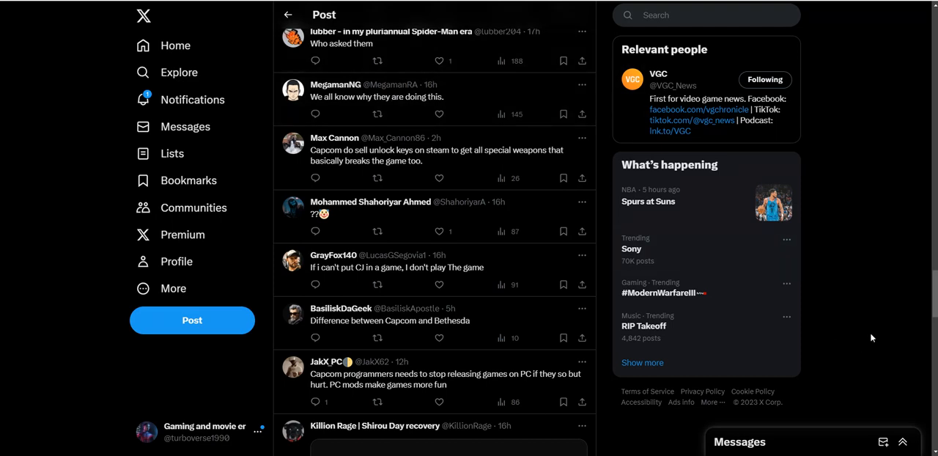
click(378, 284)
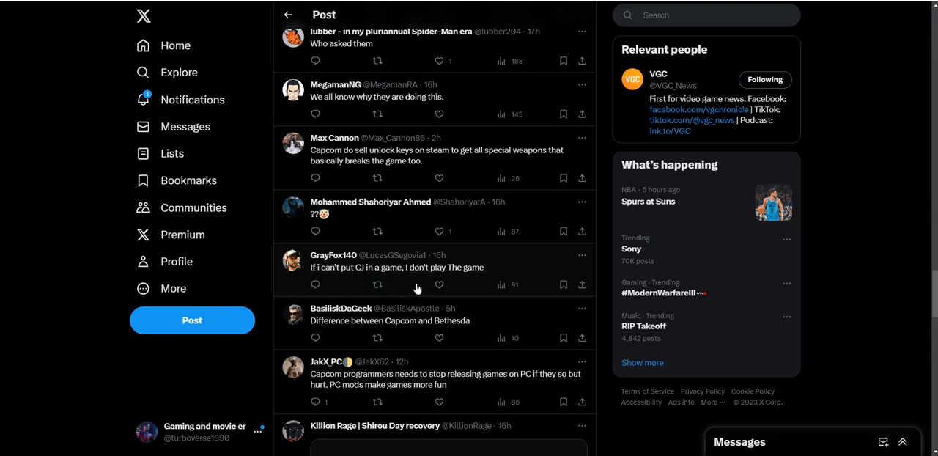
mouse_move(867, 328)
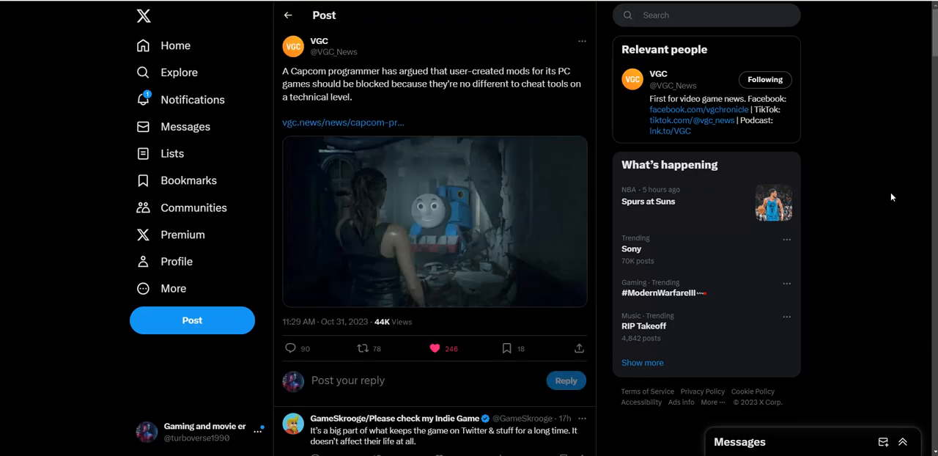
mouse_move(498, 96)
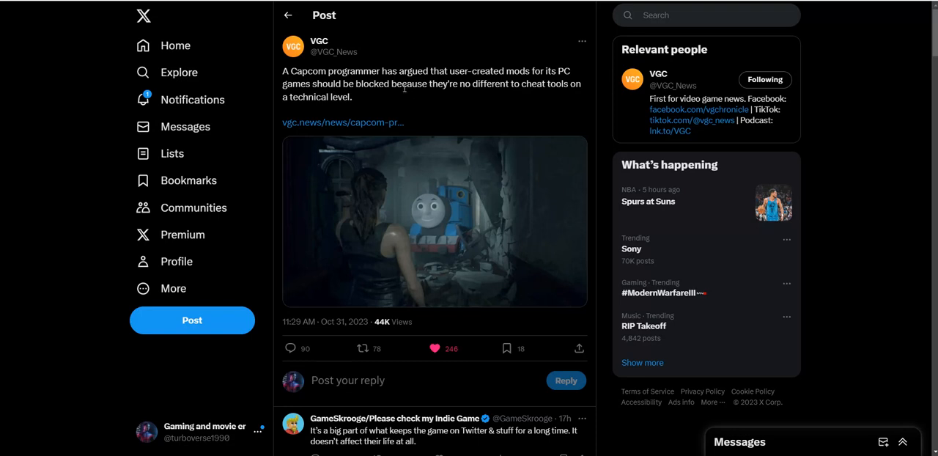
mouse_move(292, 46)
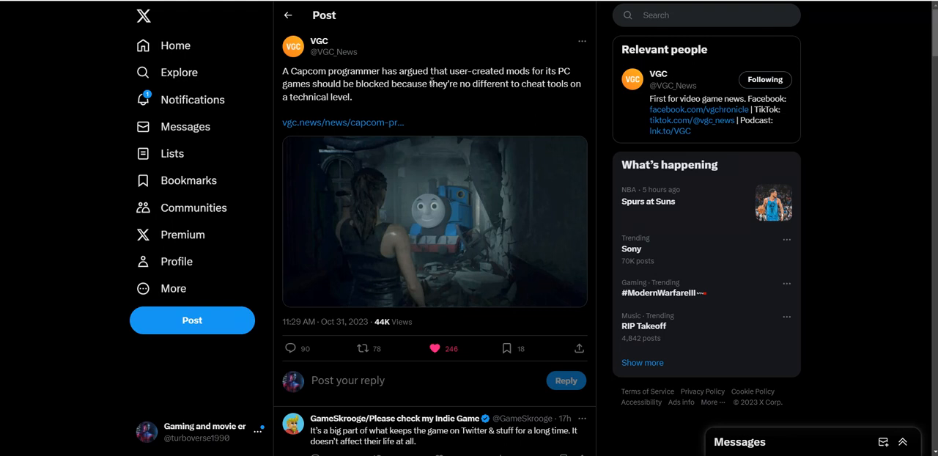
mouse_move(422, 97)
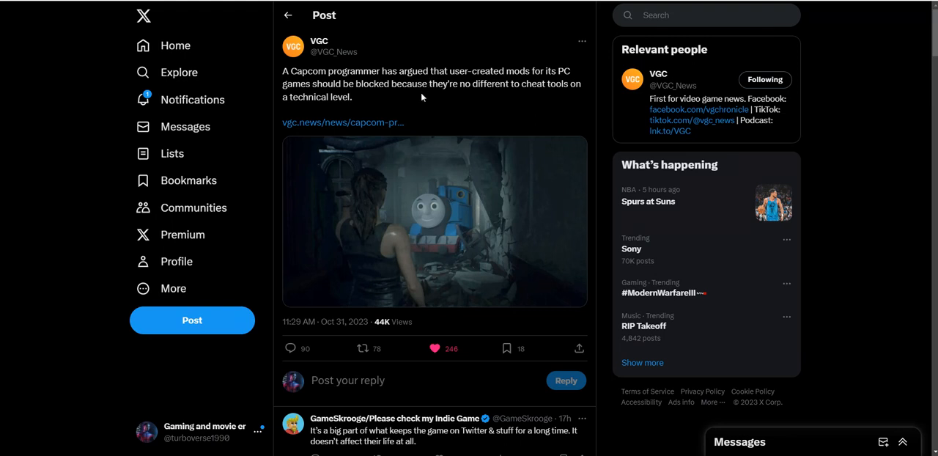
mouse_move(495, 191)
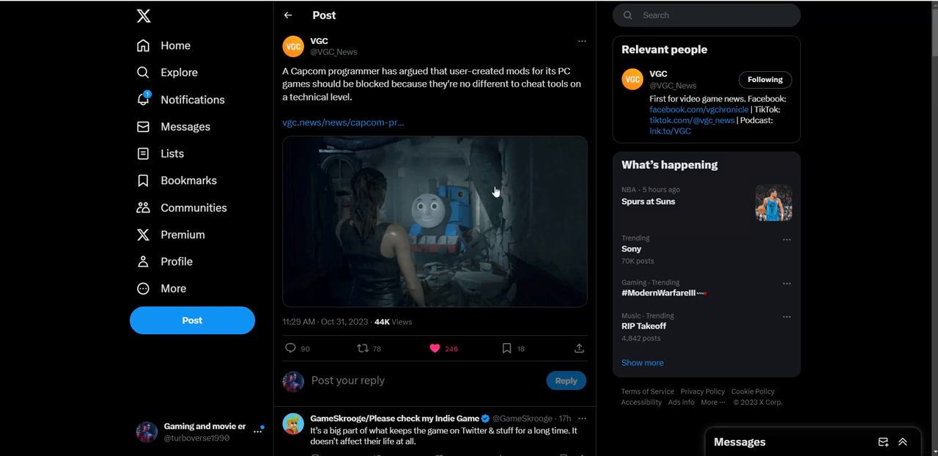